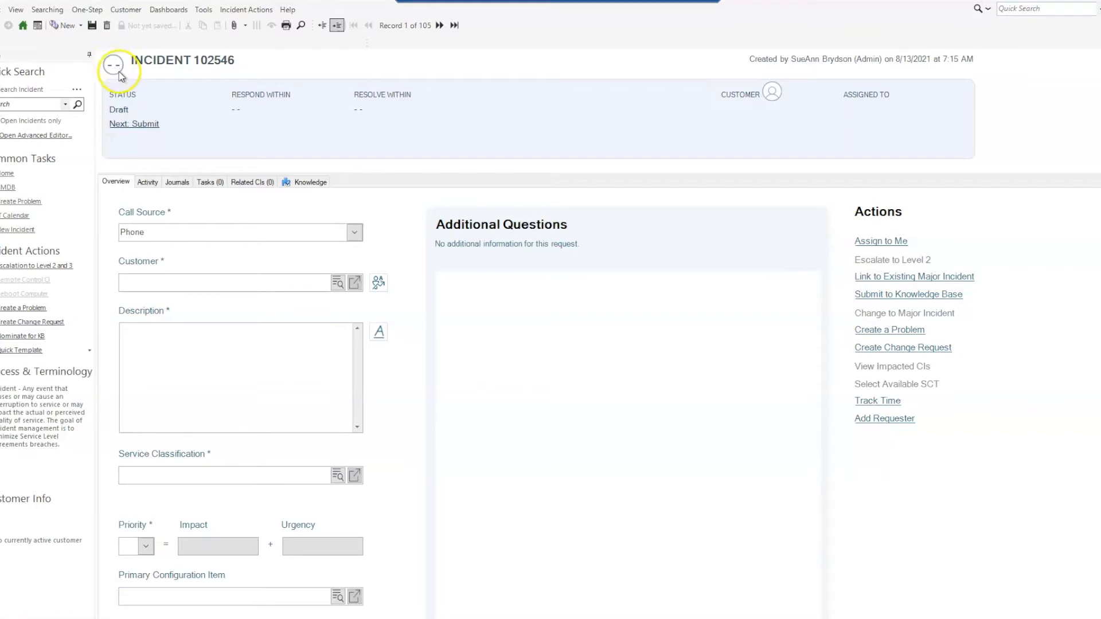
mouse_move(179, 77)
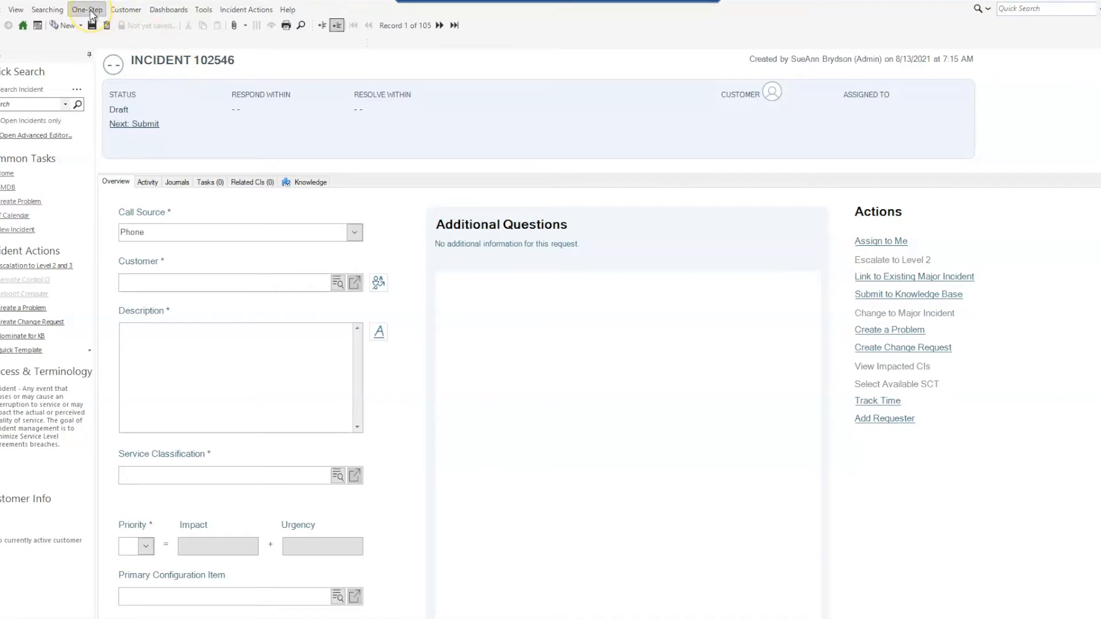
- In the One-Step Manager, set Association to (None) and select Create New Desktop Printer Incident
left_click(87, 9)
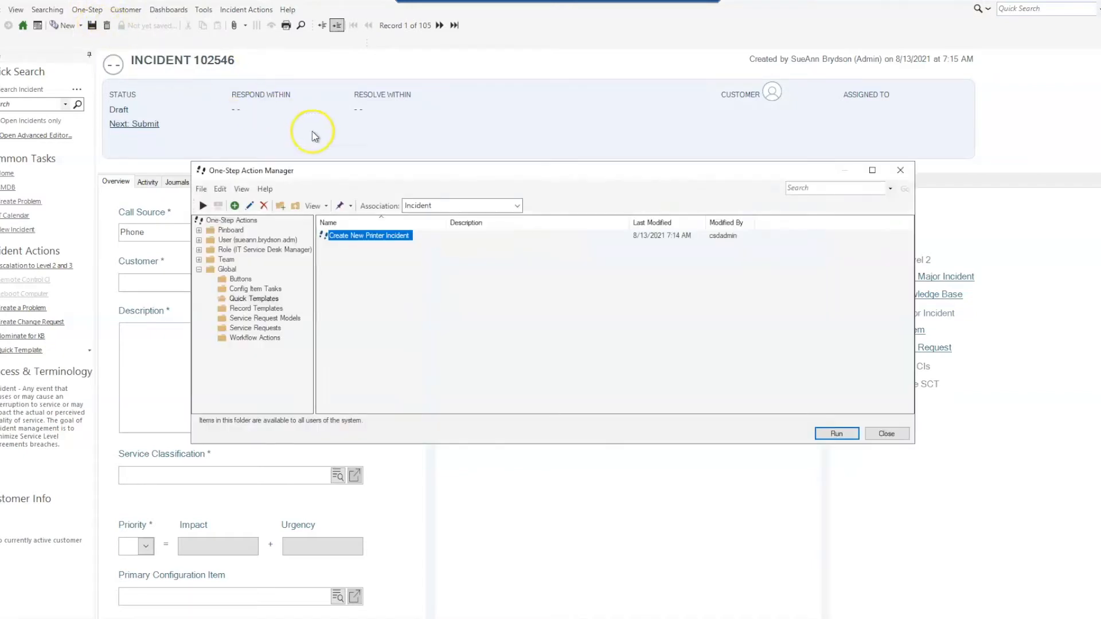
left_click(517, 205)
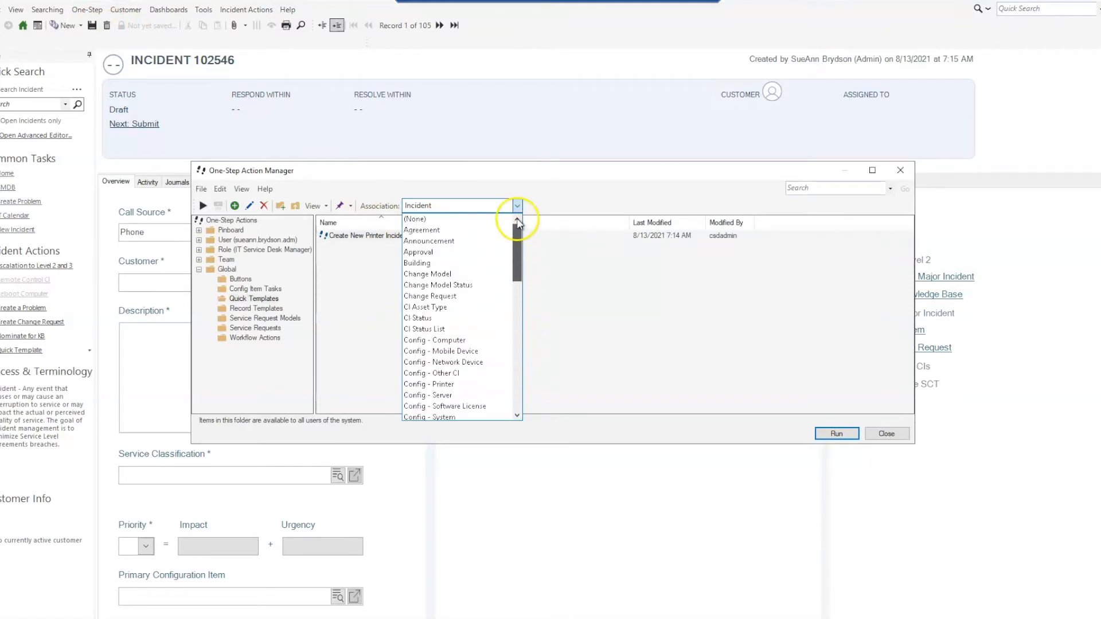
left_click(414, 219)
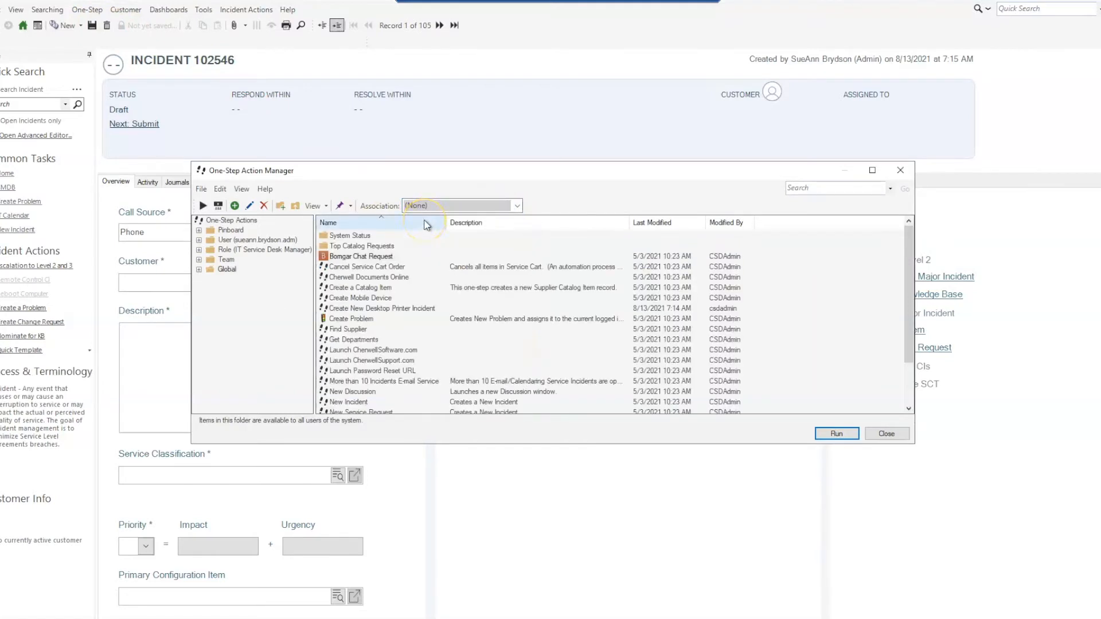
left_click(379, 309)
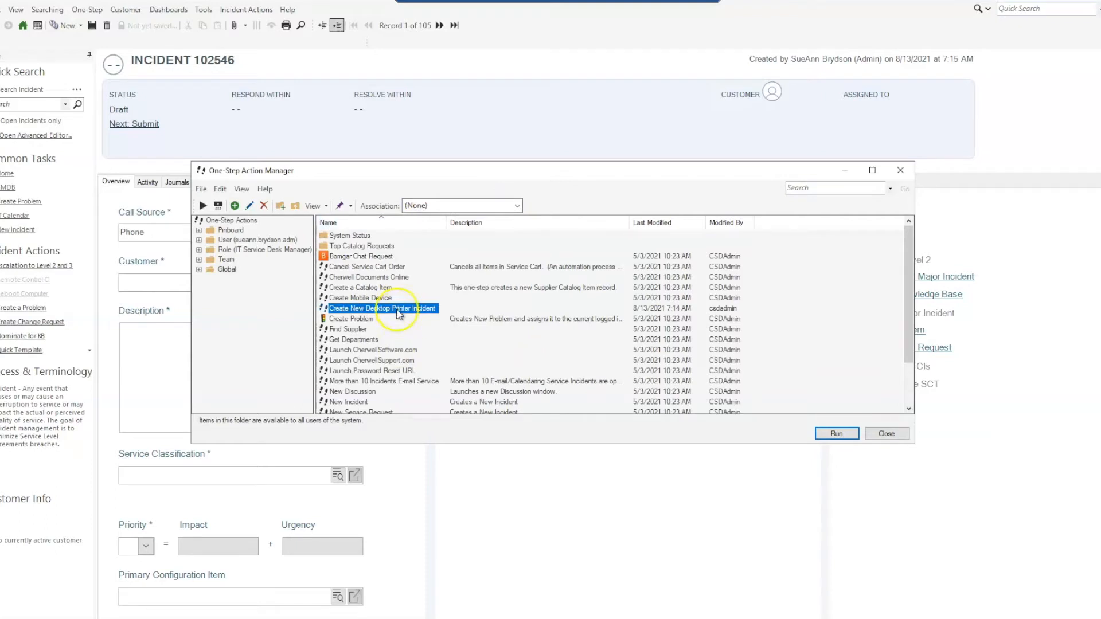
- Edit Create New Desktop Printer Incident and view its step creating a new Incident
left_click(835, 434)
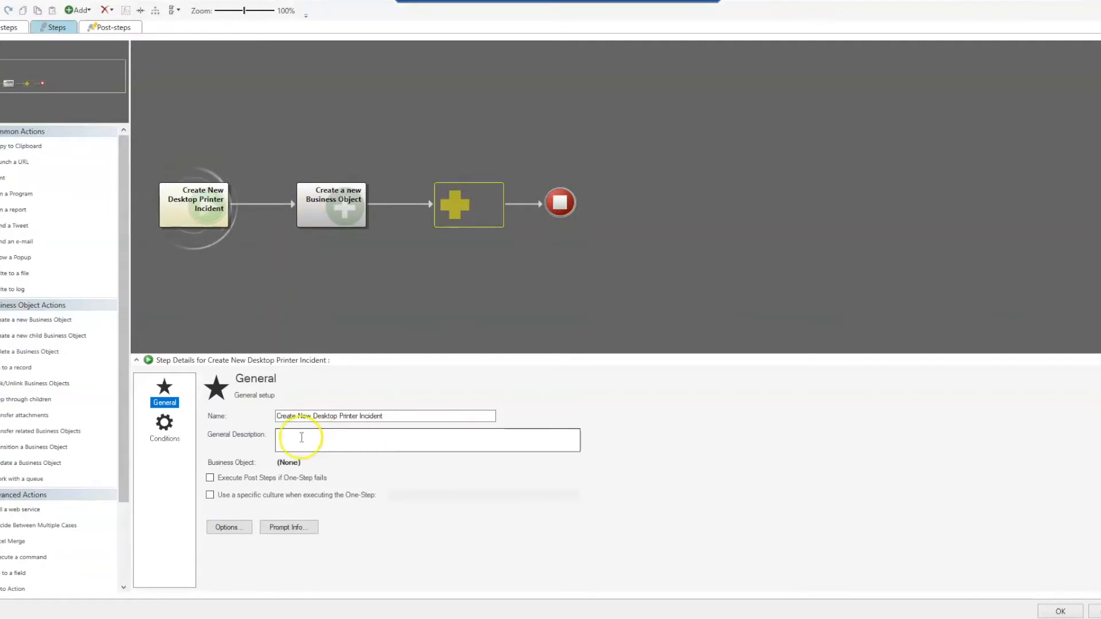
mouse_move(394, 247)
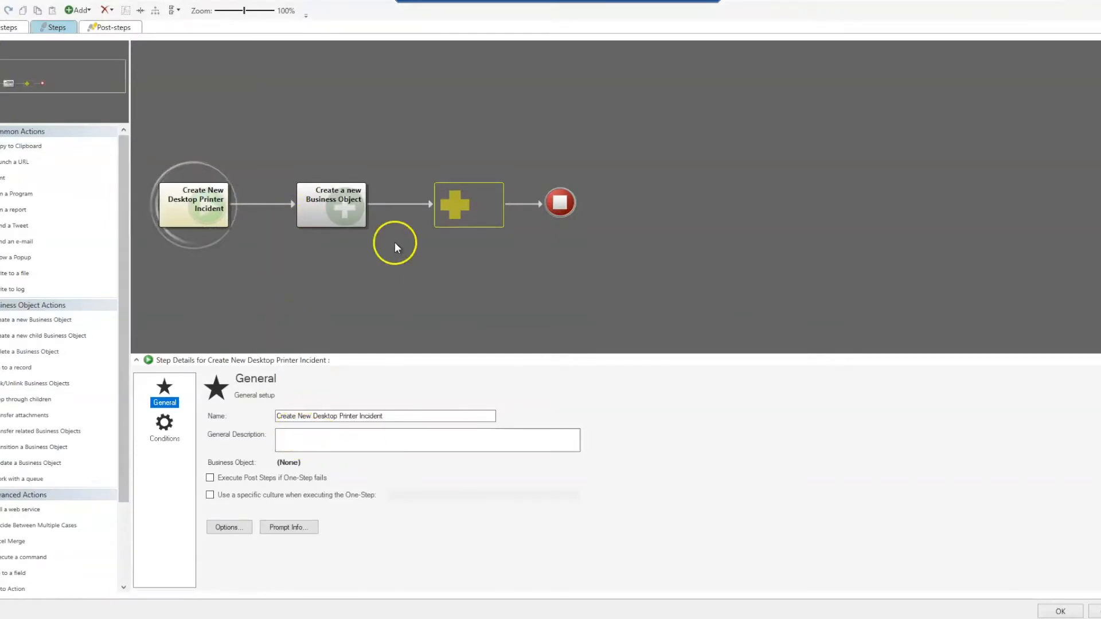
left_click(331, 204)
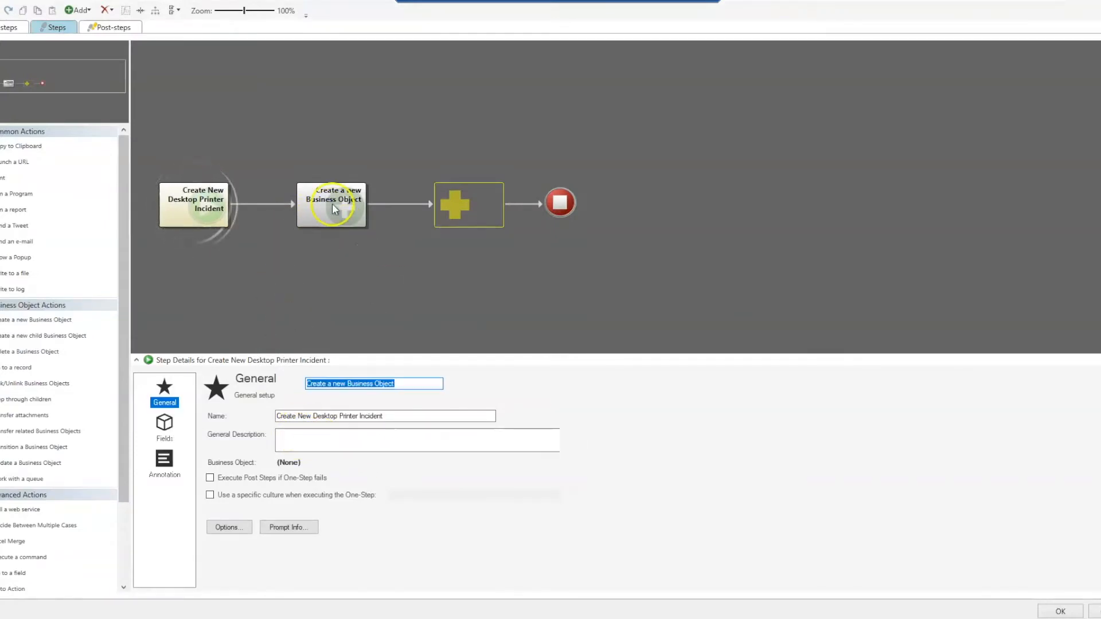
left_click(331, 204)
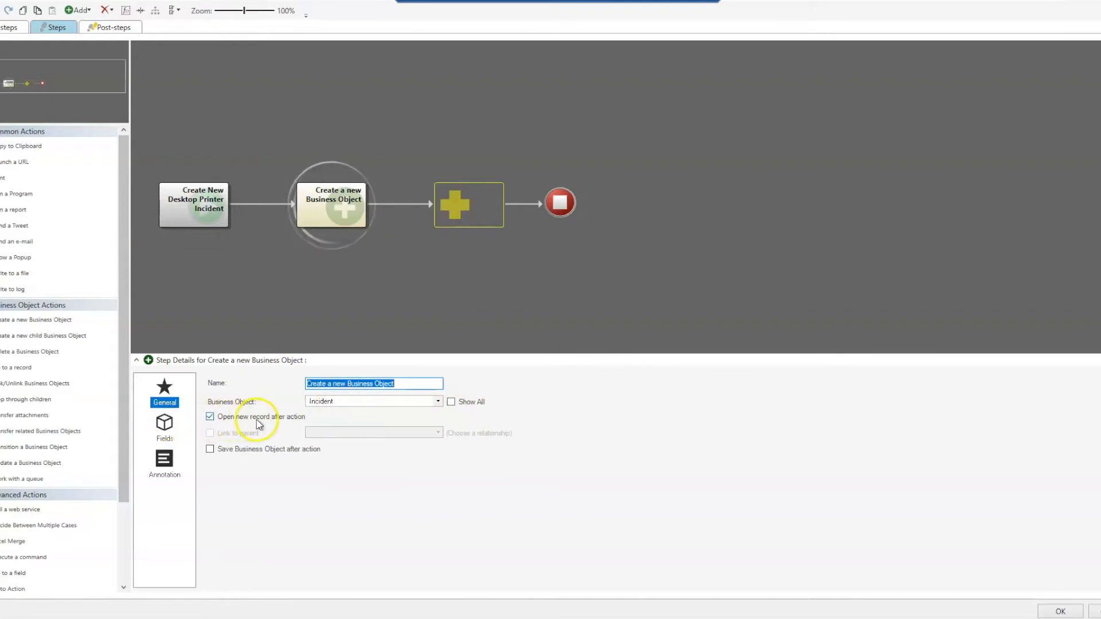
mouse_move(295, 425)
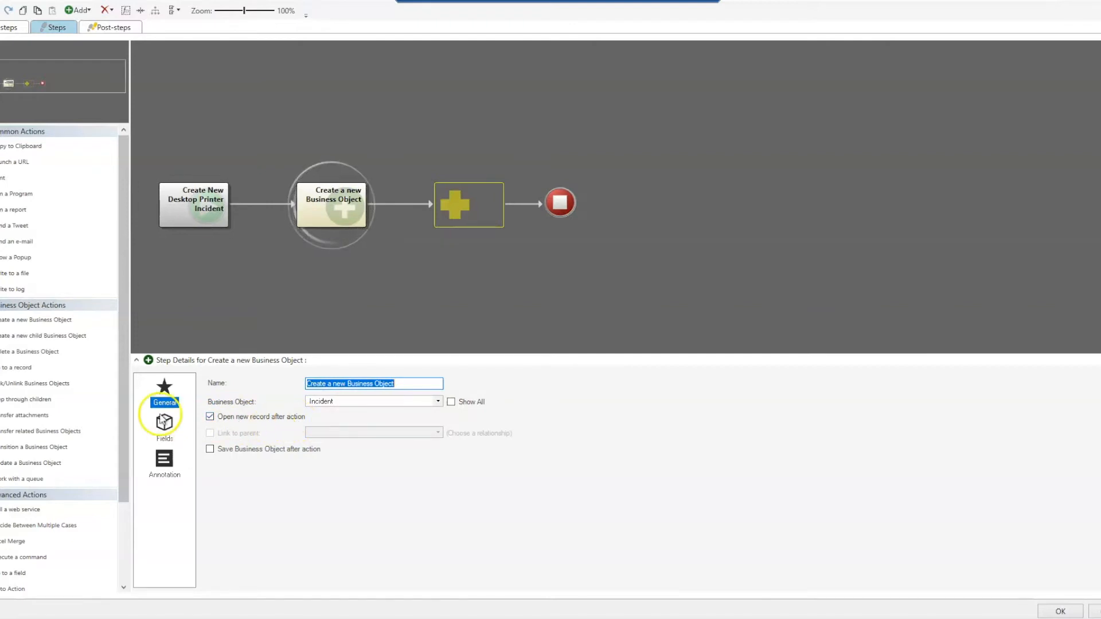
- Review prefilled fields: Category Desktop, Impact Individual, Priority 5, Service Printing, Subcategory Submit Incident
left_click(165, 428)
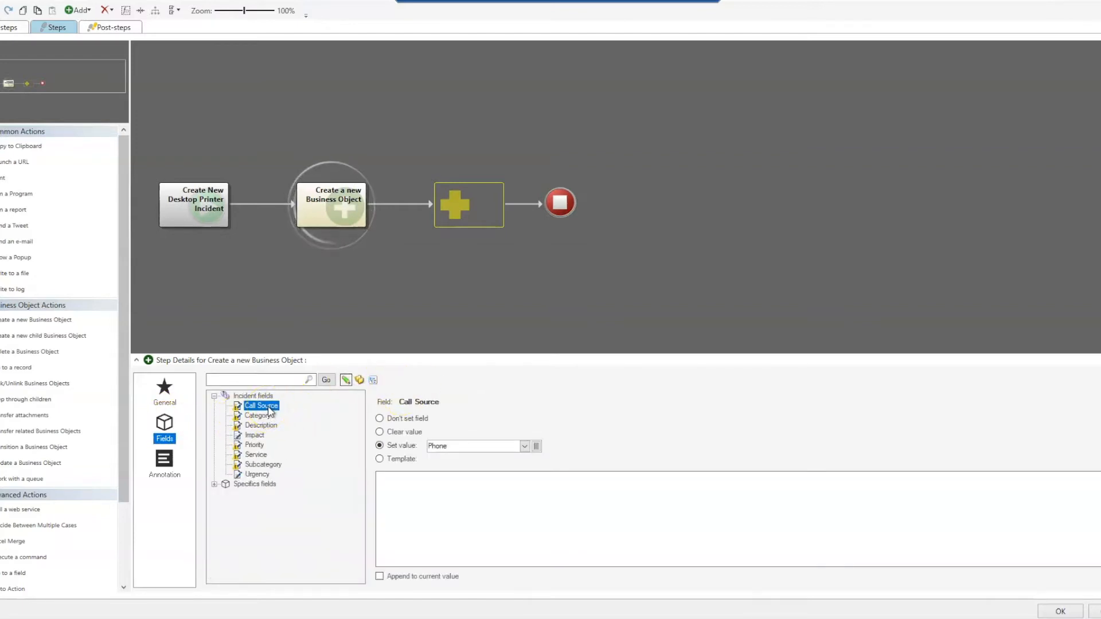
left_click(258, 415)
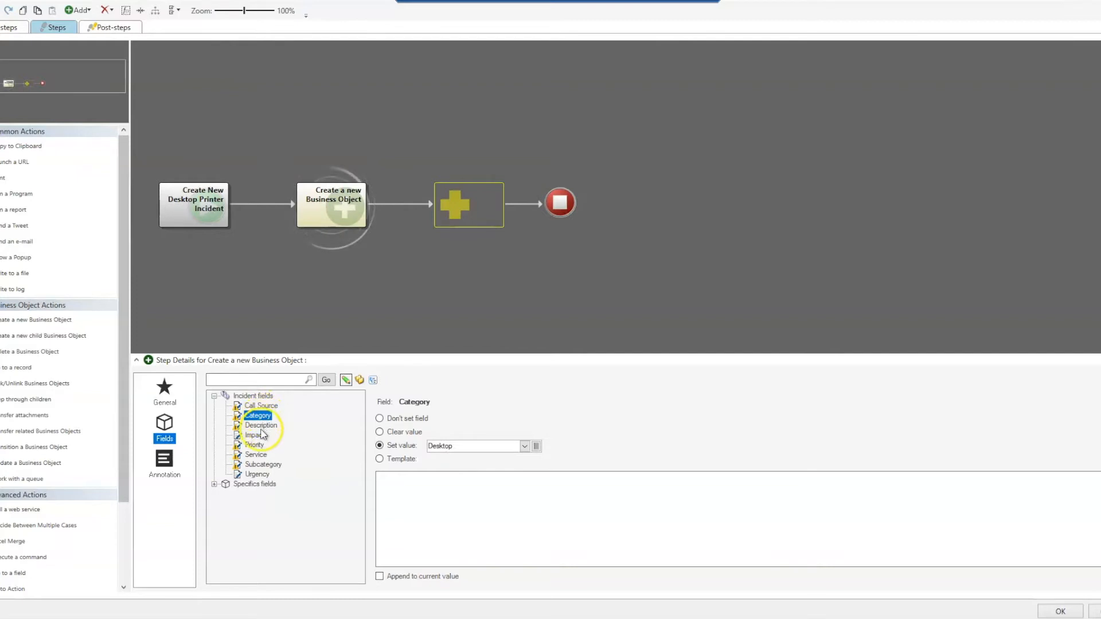
left_click(260, 425)
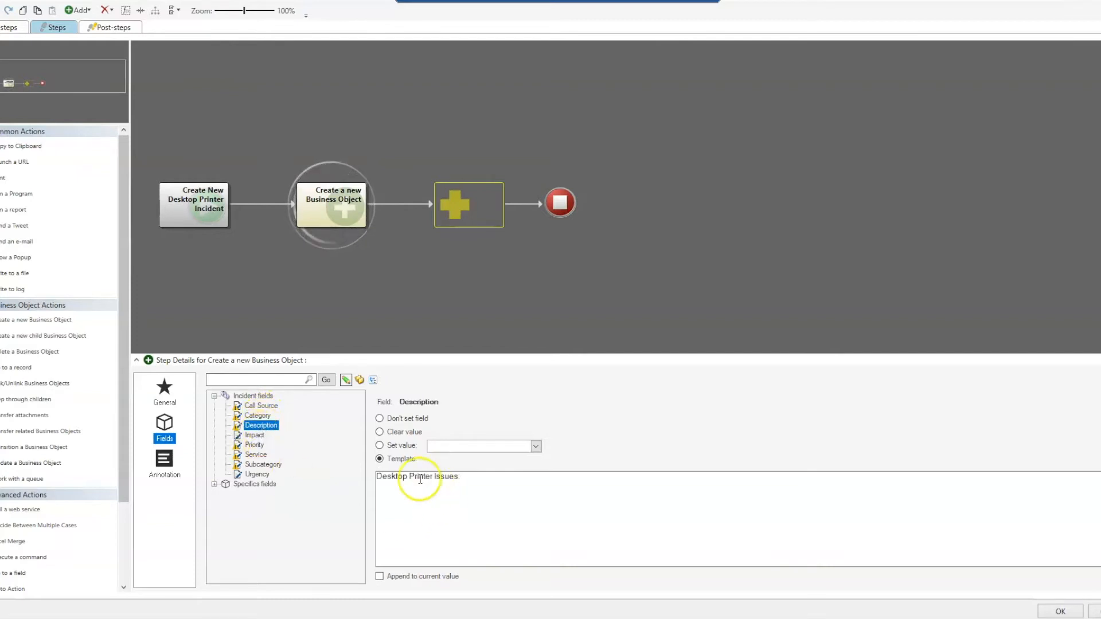
left_click(254, 435)
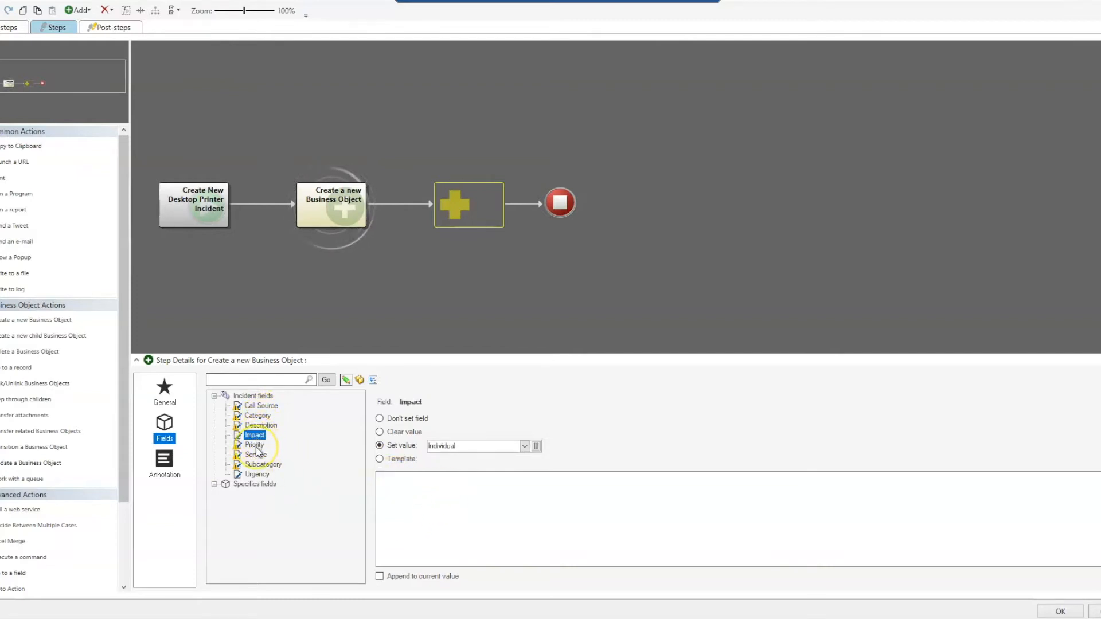
left_click(254, 445)
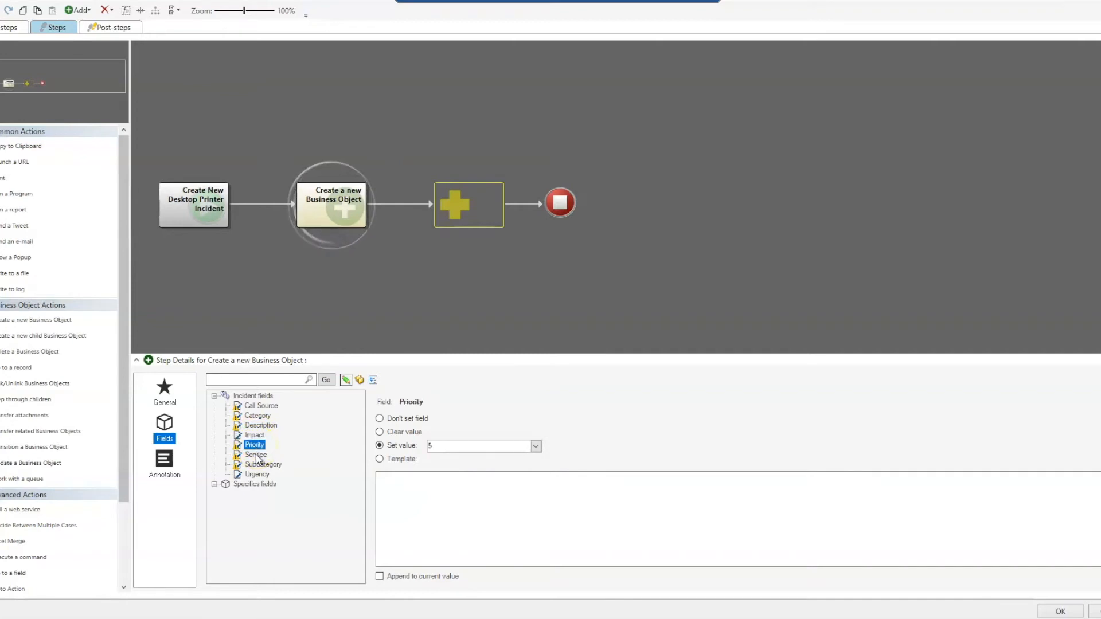
left_click(255, 454)
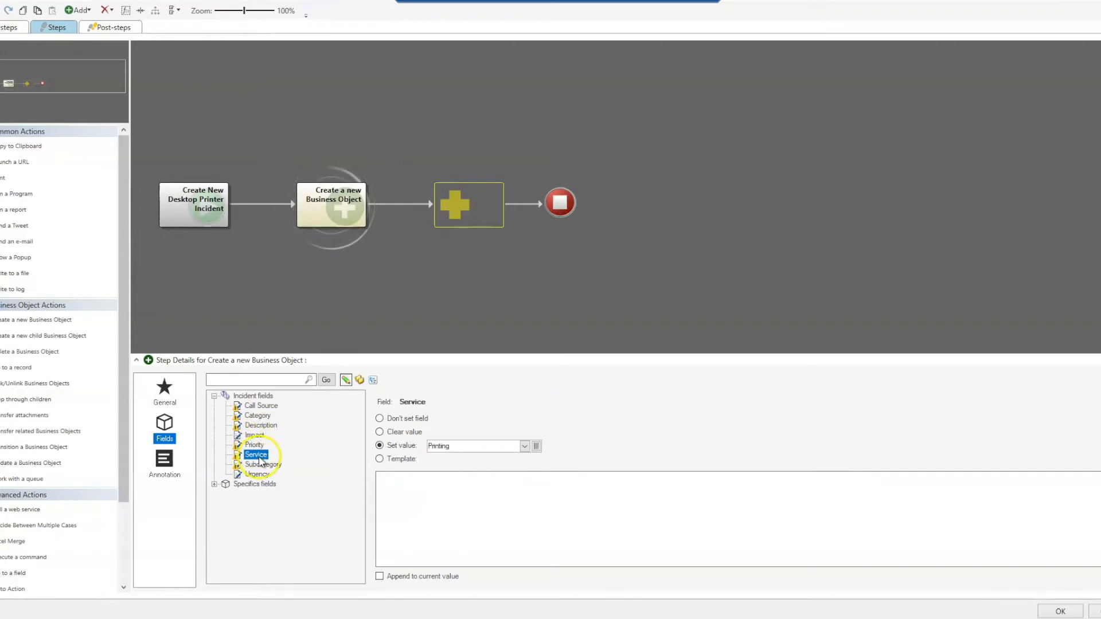
left_click(263, 464)
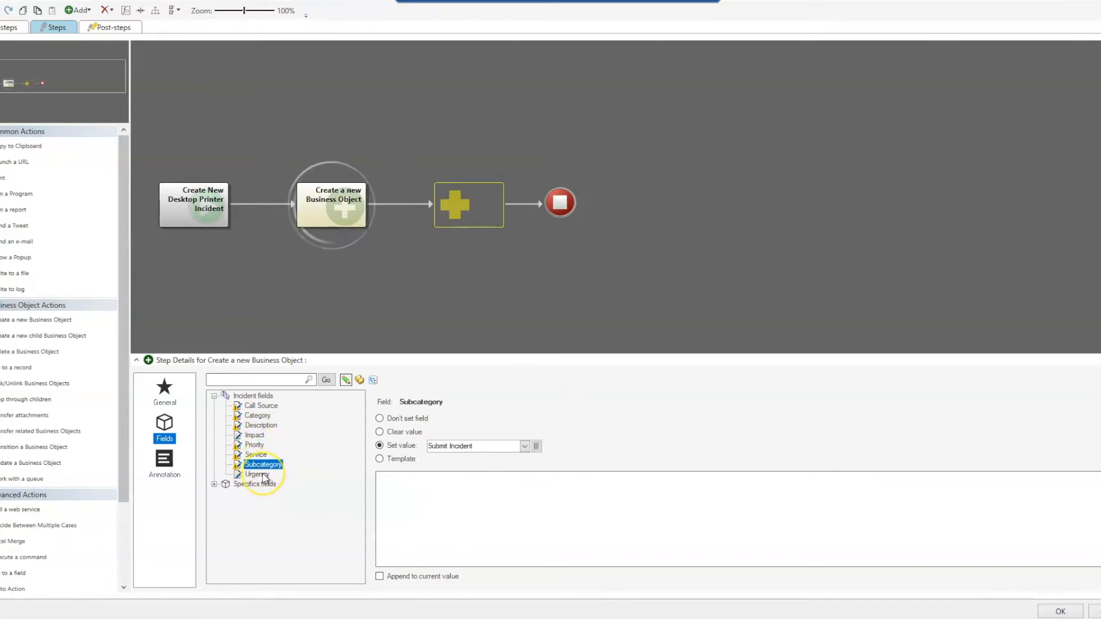
left_click(257, 474)
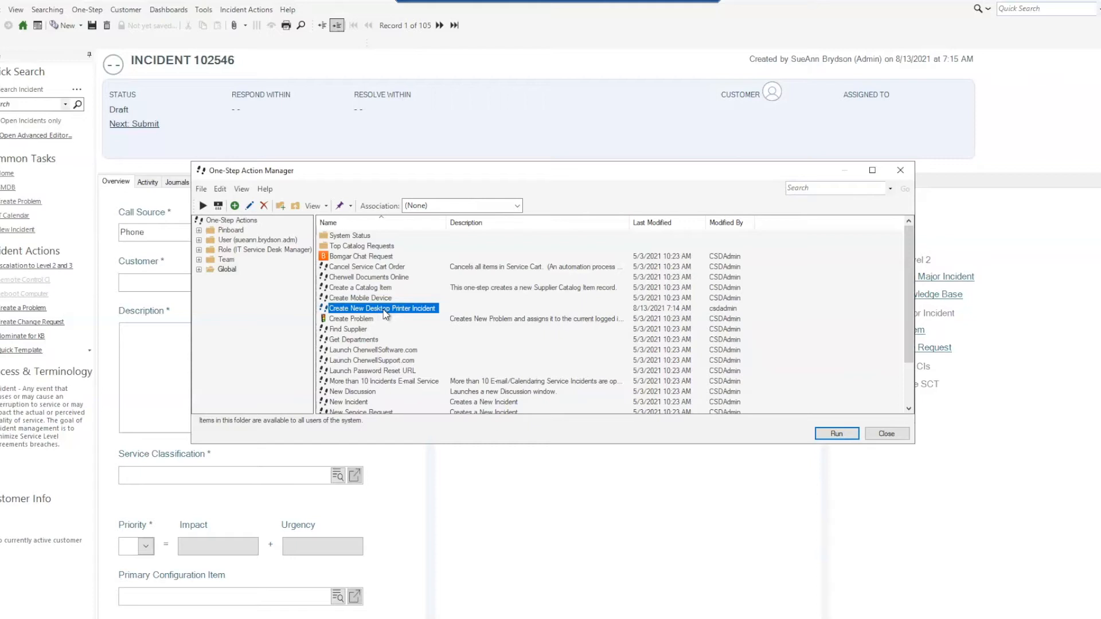
- Run the one-step for the current selection, saving the draft incident when prompted
right_click(382, 308)
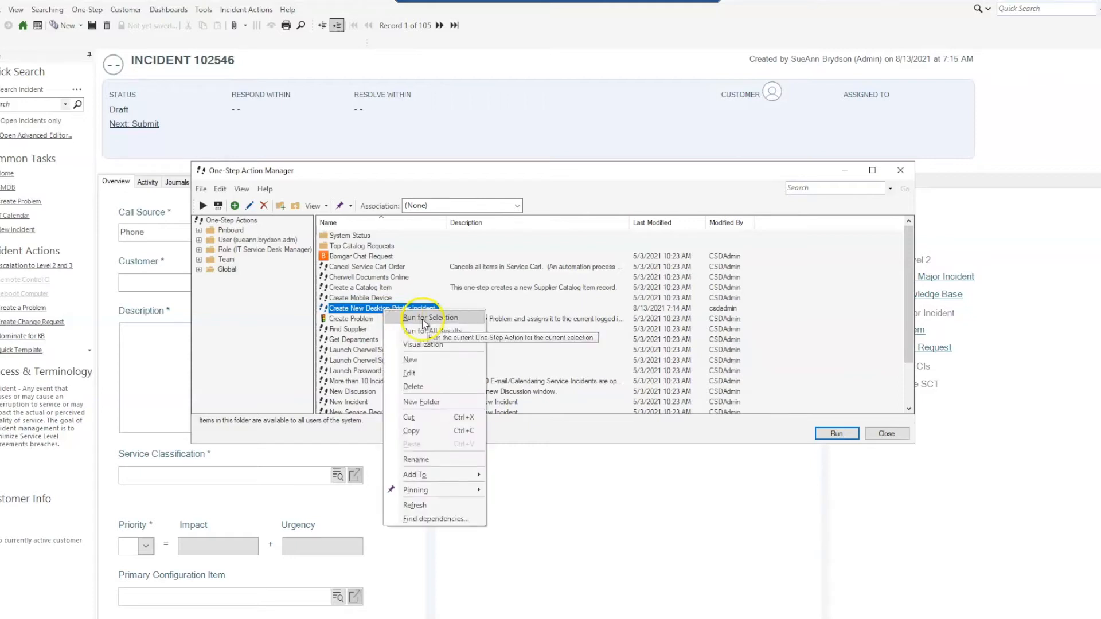
left_click(425, 317)
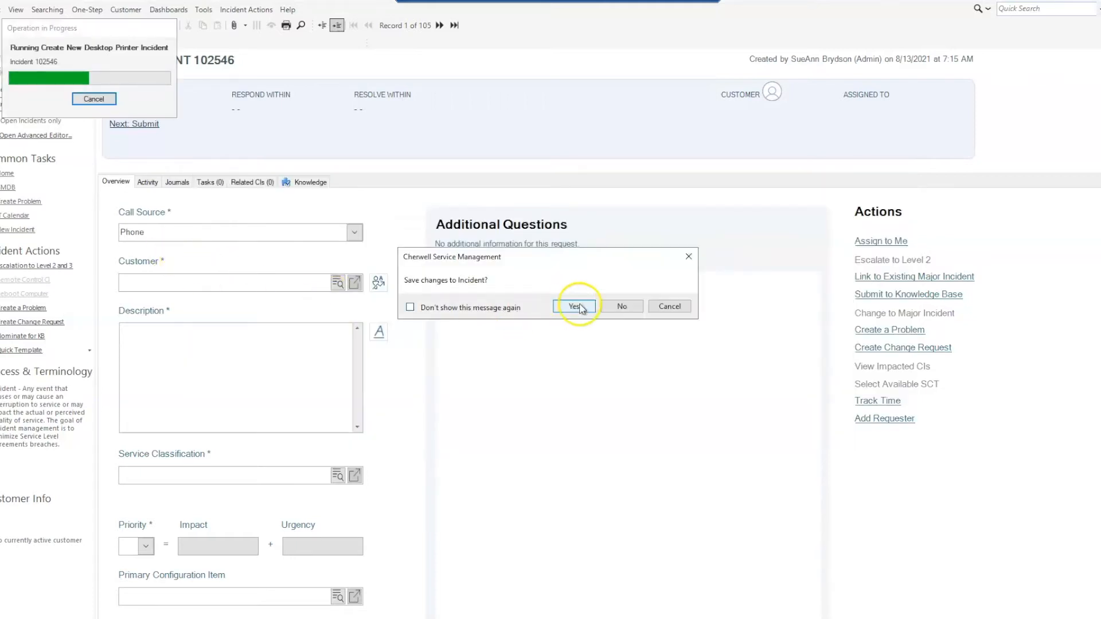
left_click(574, 306)
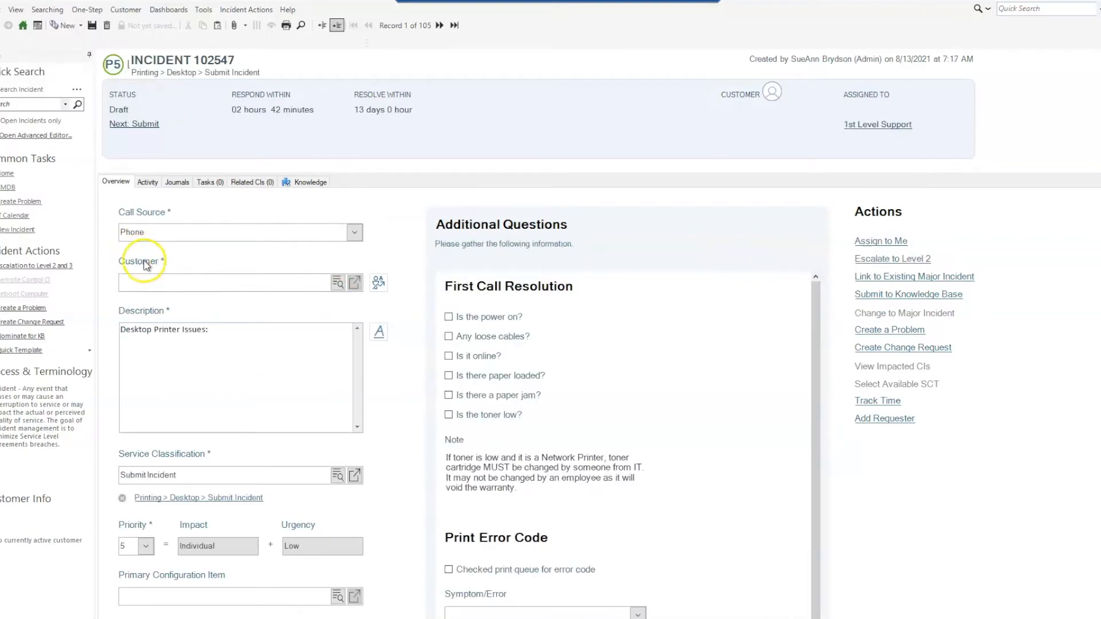
mouse_move(274, 265)
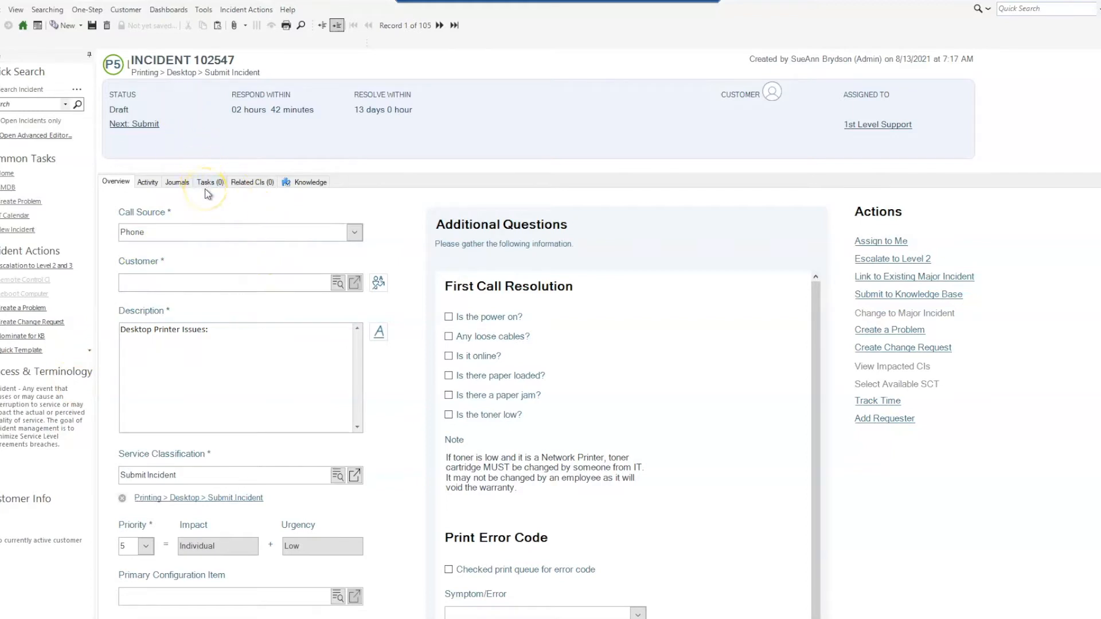
mouse_move(201, 135)
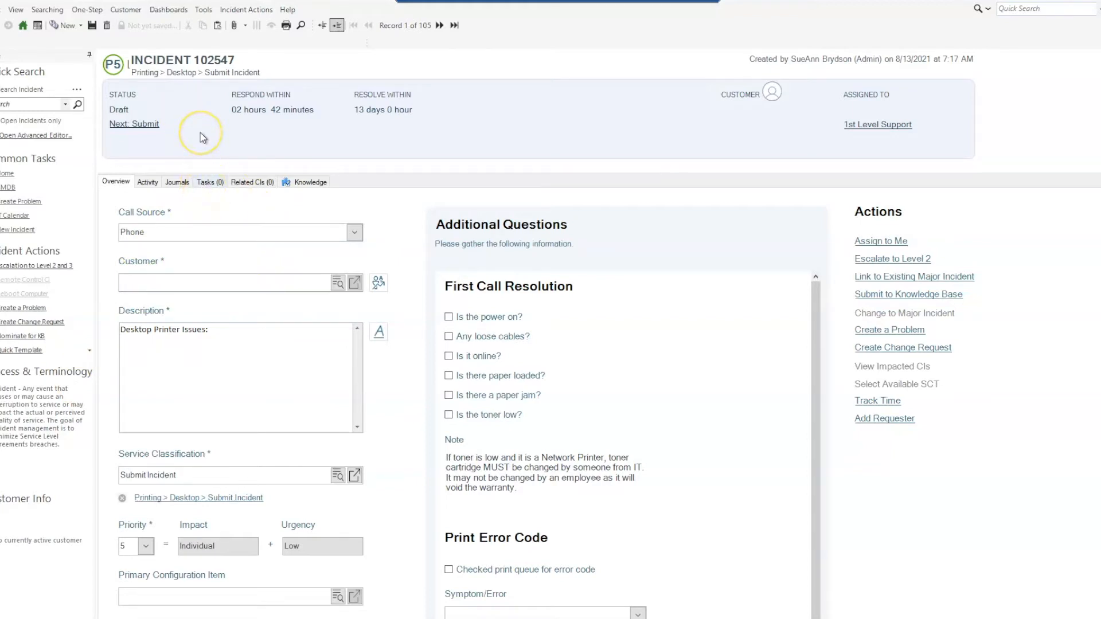
mouse_move(201, 139)
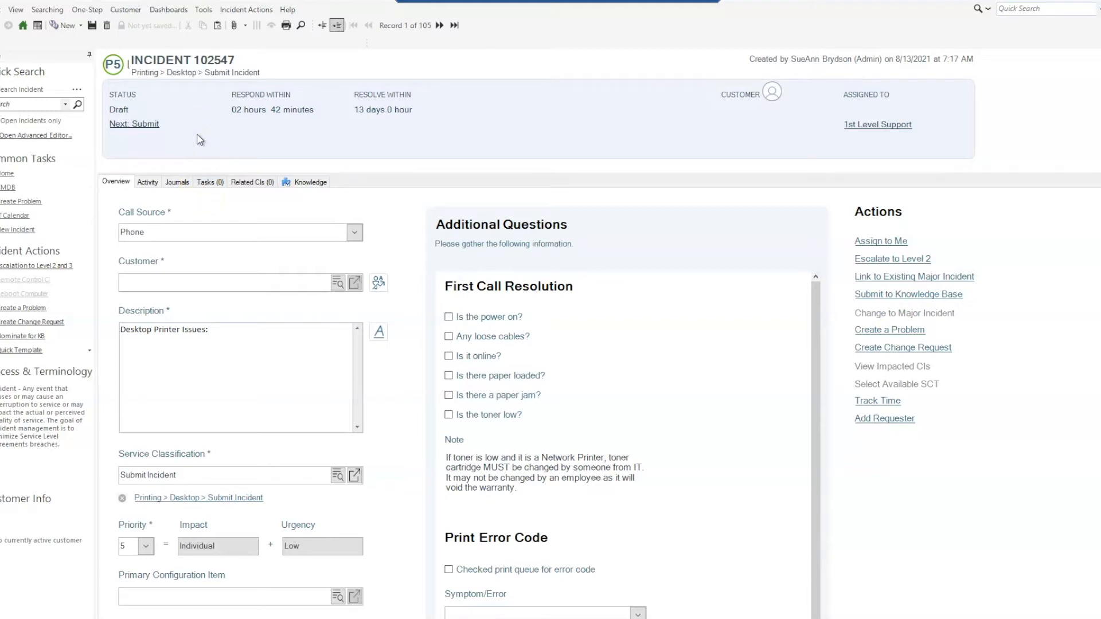
mouse_move(198, 140)
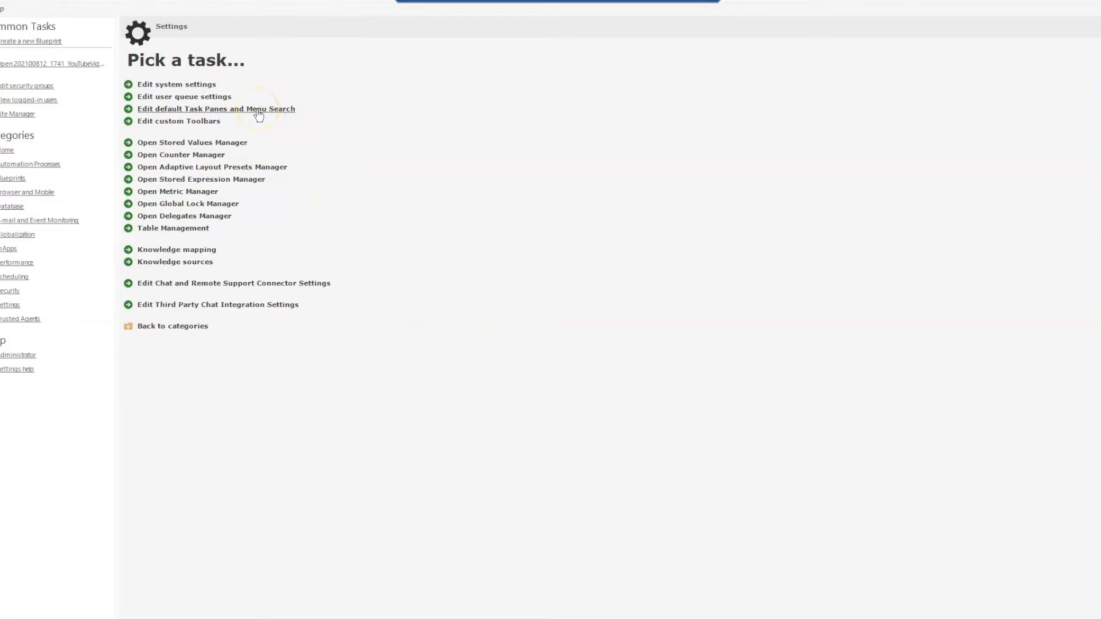
- Edit the Default role's task pane and begin adding an action to Common Tasks
left_click(215, 109)
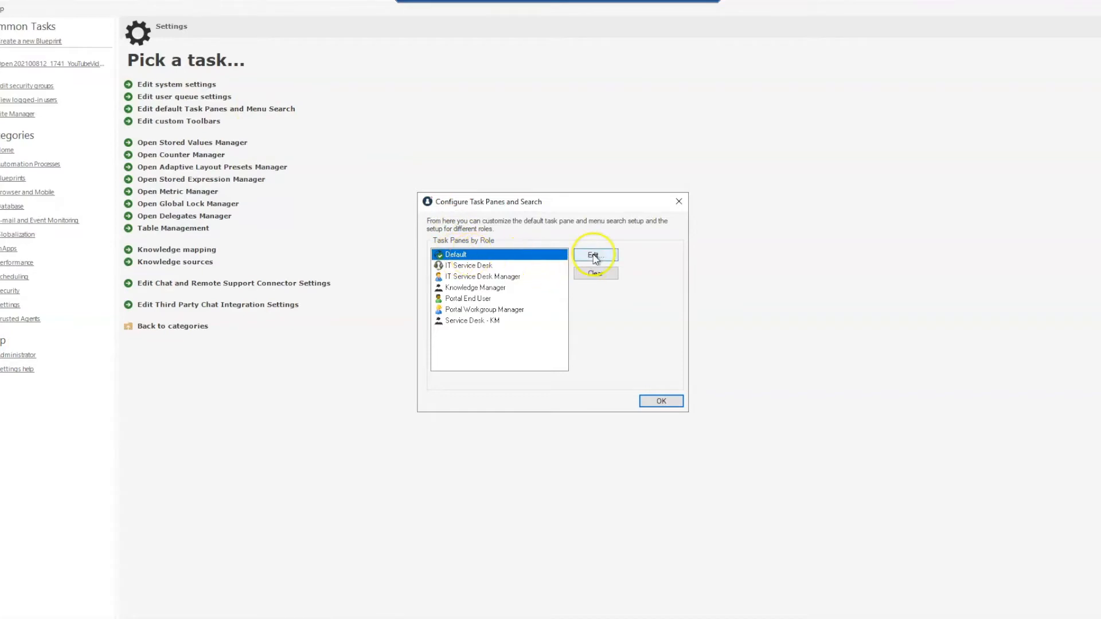
left_click(595, 255)
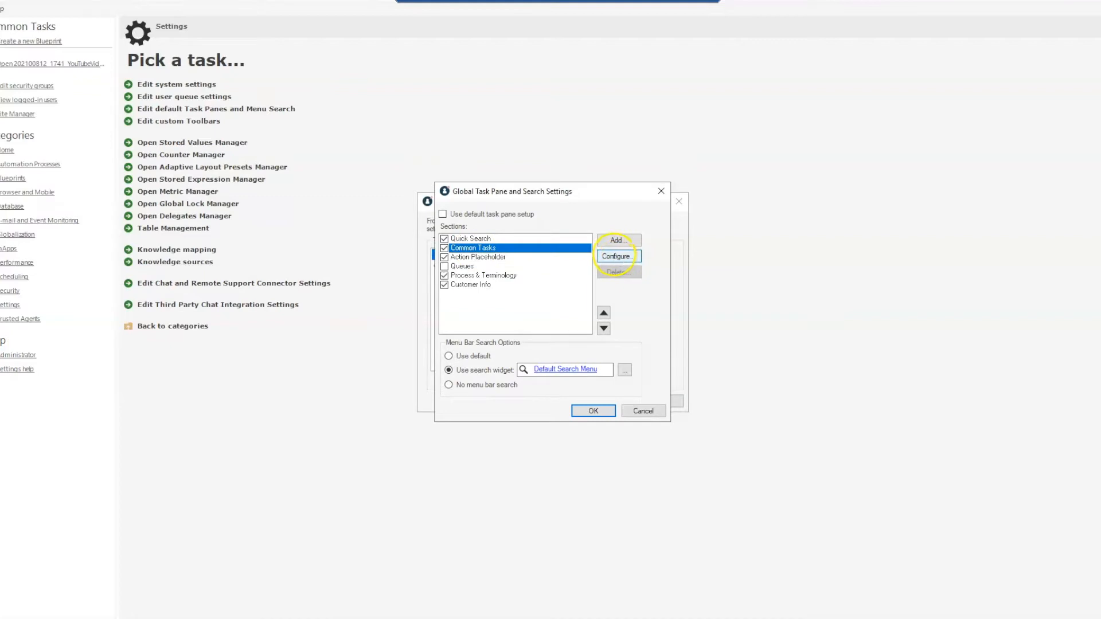
left_click(616, 257)
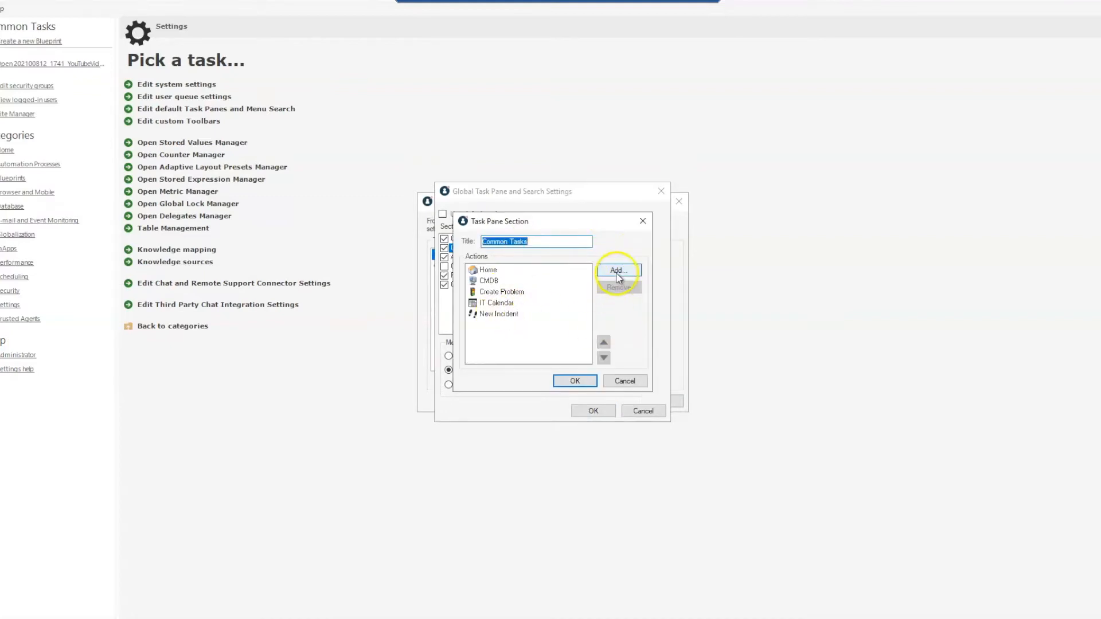
left_click(617, 271)
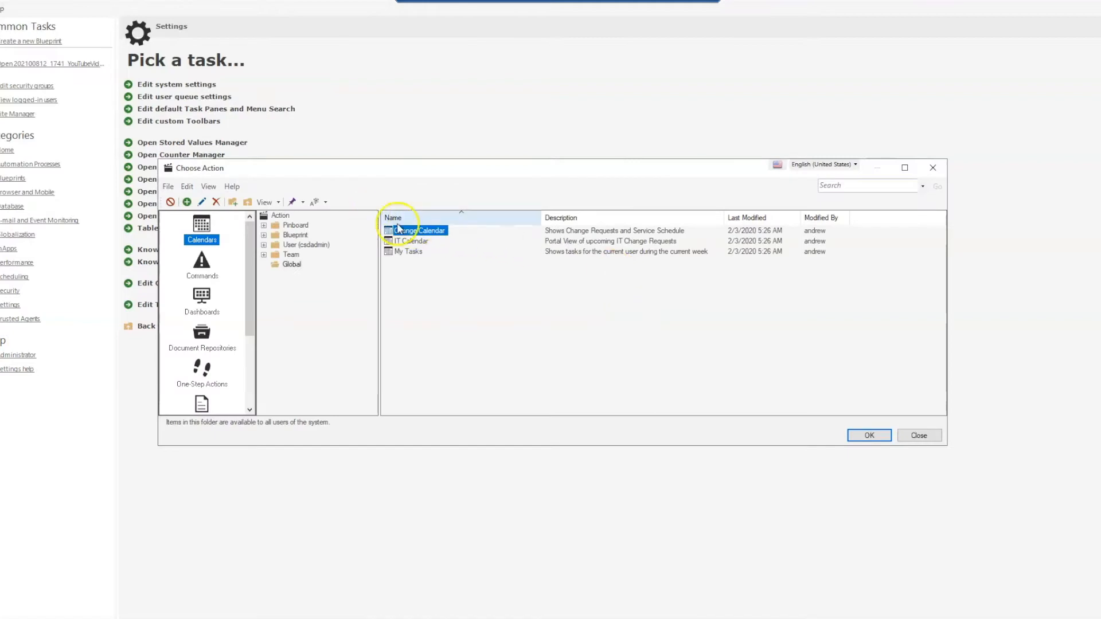
- Append the Create New Desktop Printer Incident One-Step to Common Tasks and save the settings
left_click(201, 369)
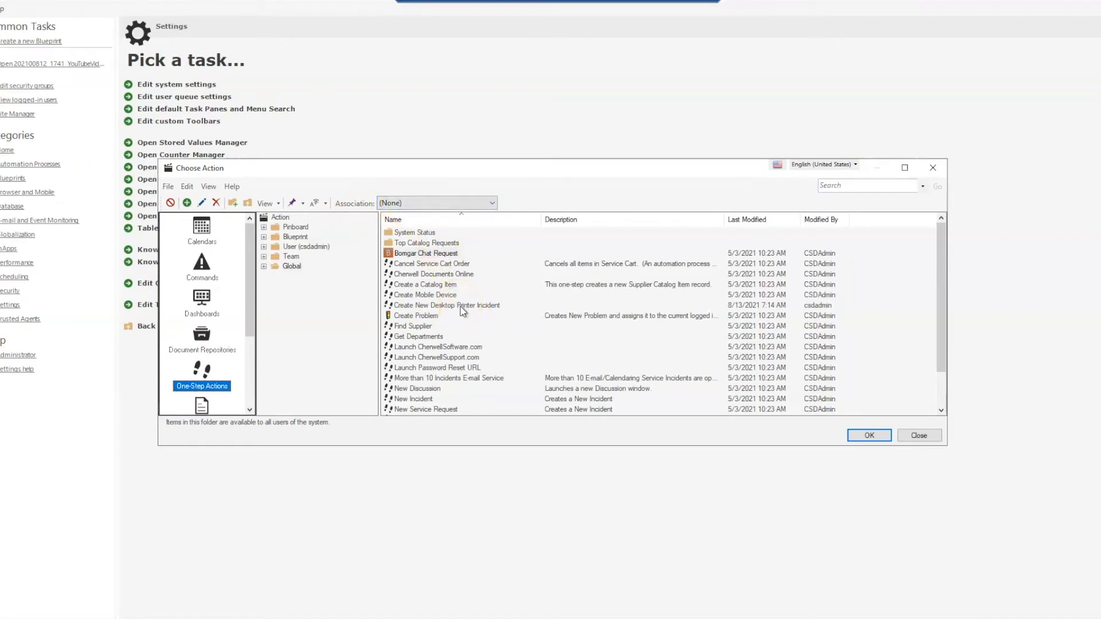
left_click(446, 305)
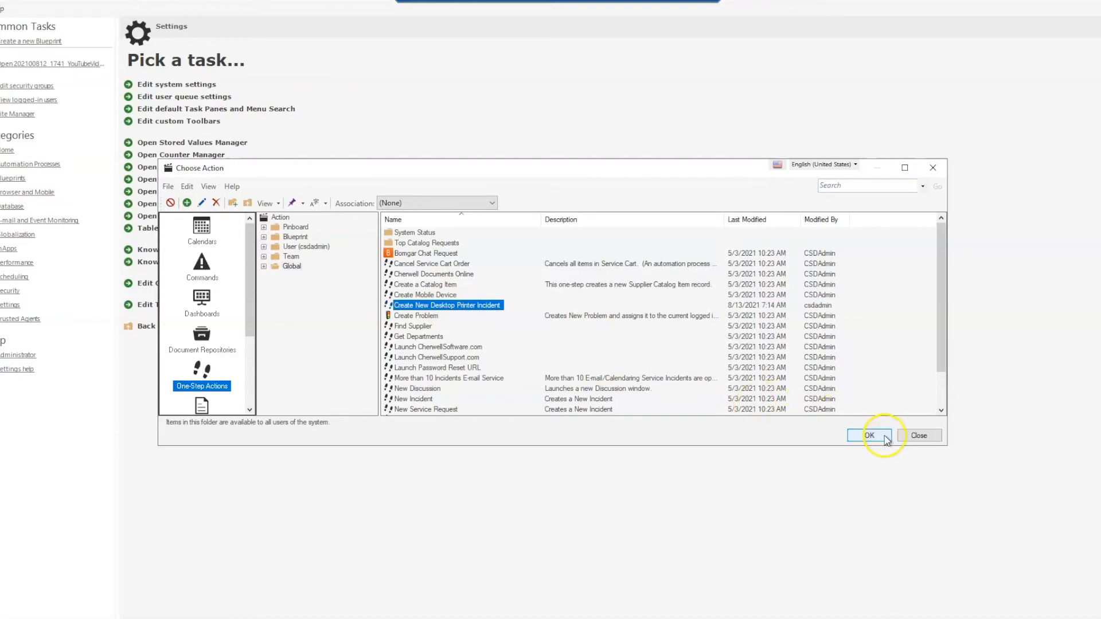
left_click(869, 435)
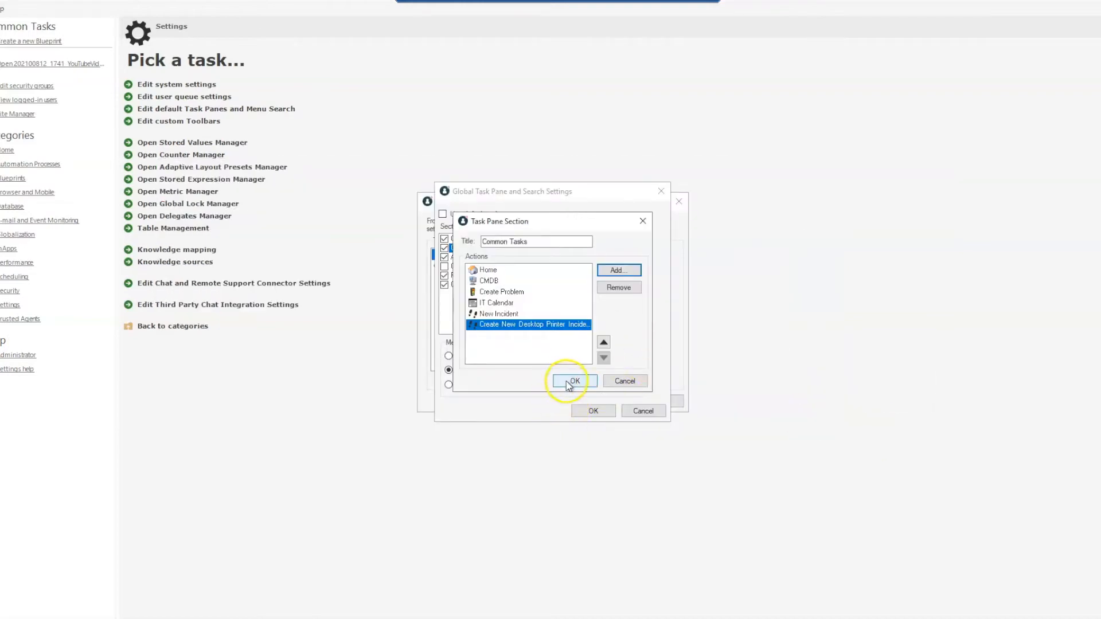
left_click(603, 341)
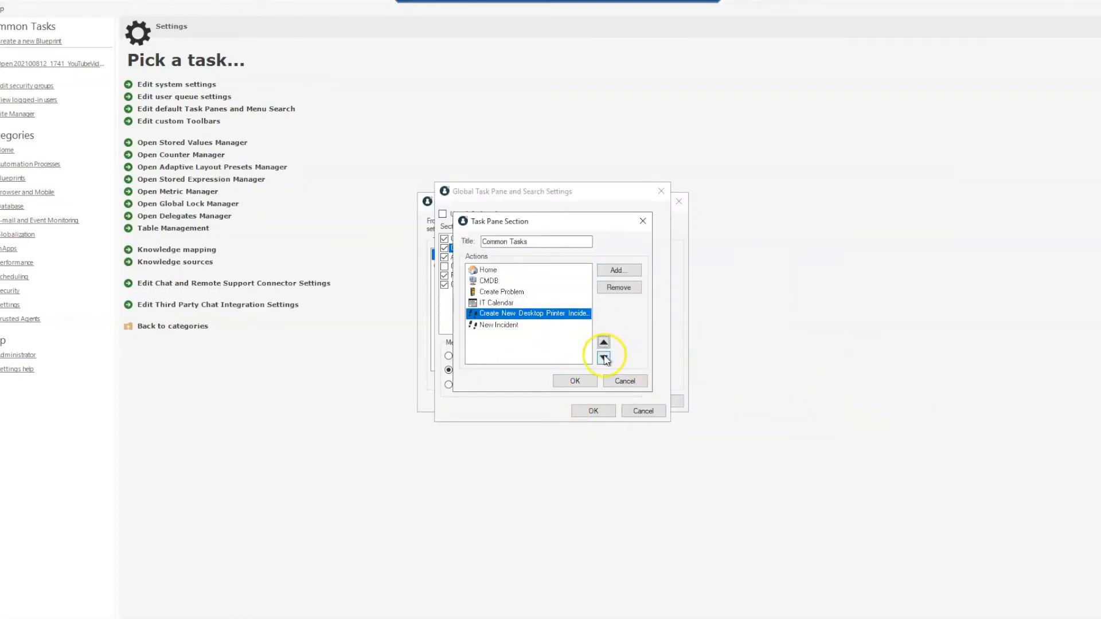
left_click(602, 358)
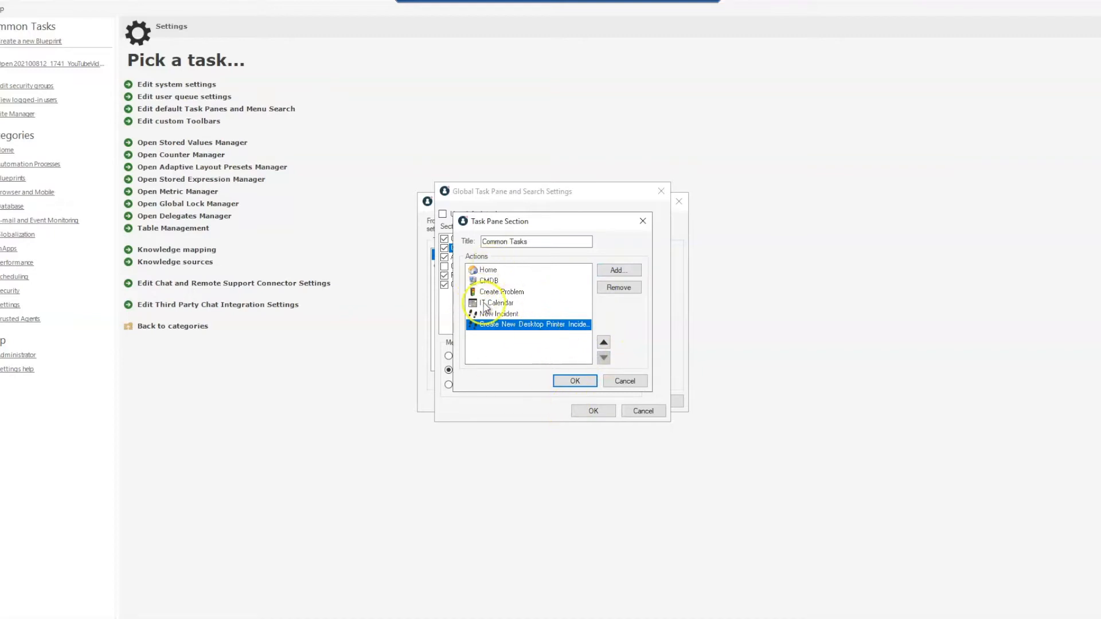
left_click(574, 380)
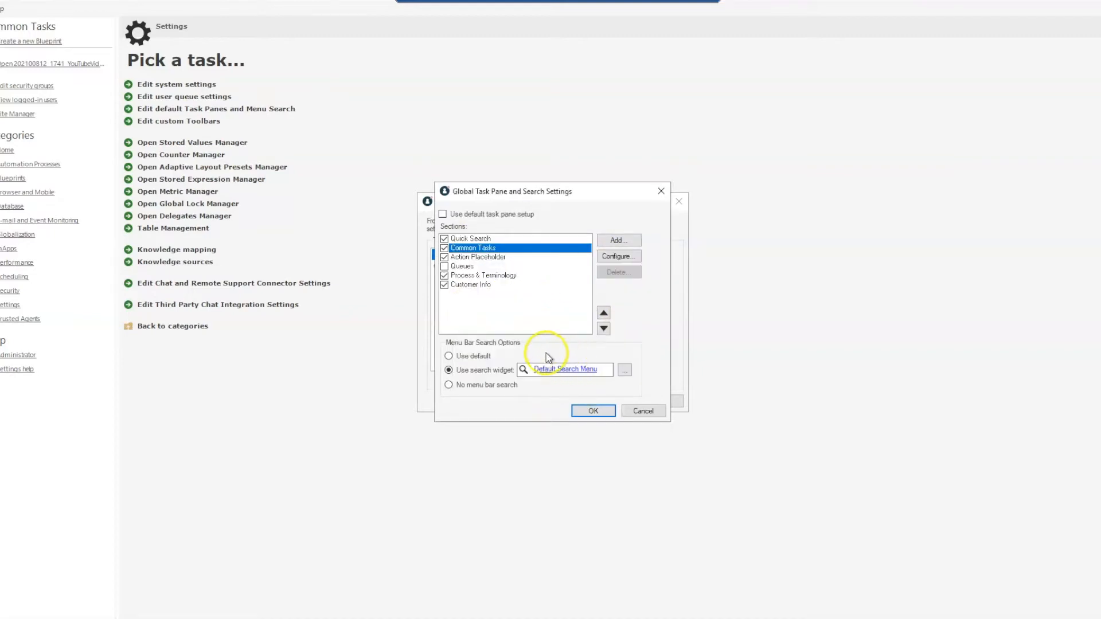
left_click(642, 411)
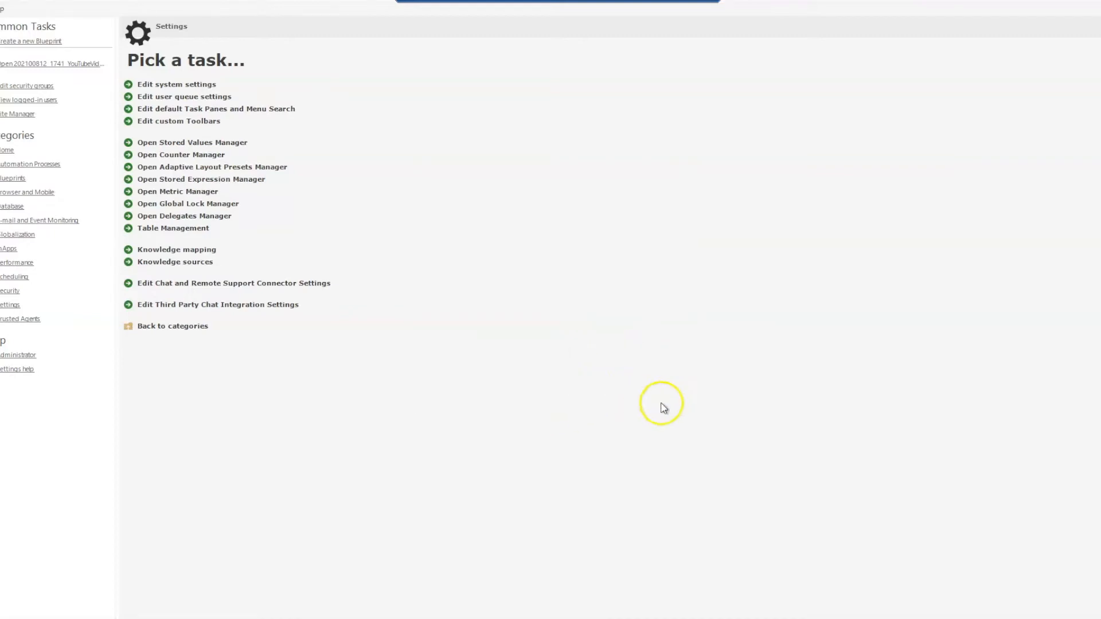
mouse_move(247, 241)
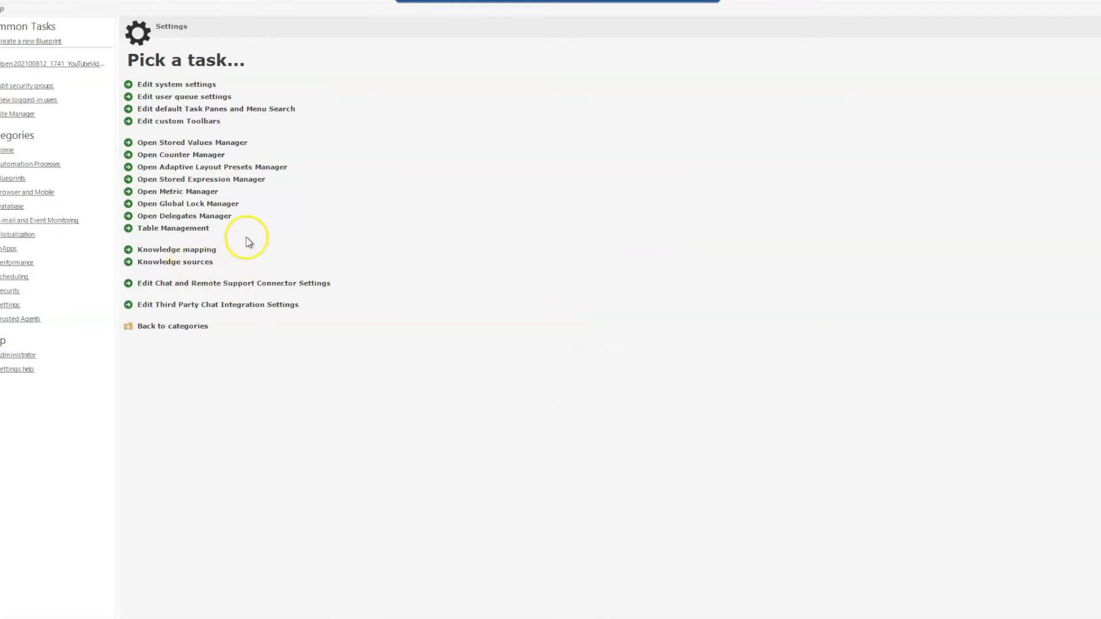
mouse_move(312, 173)
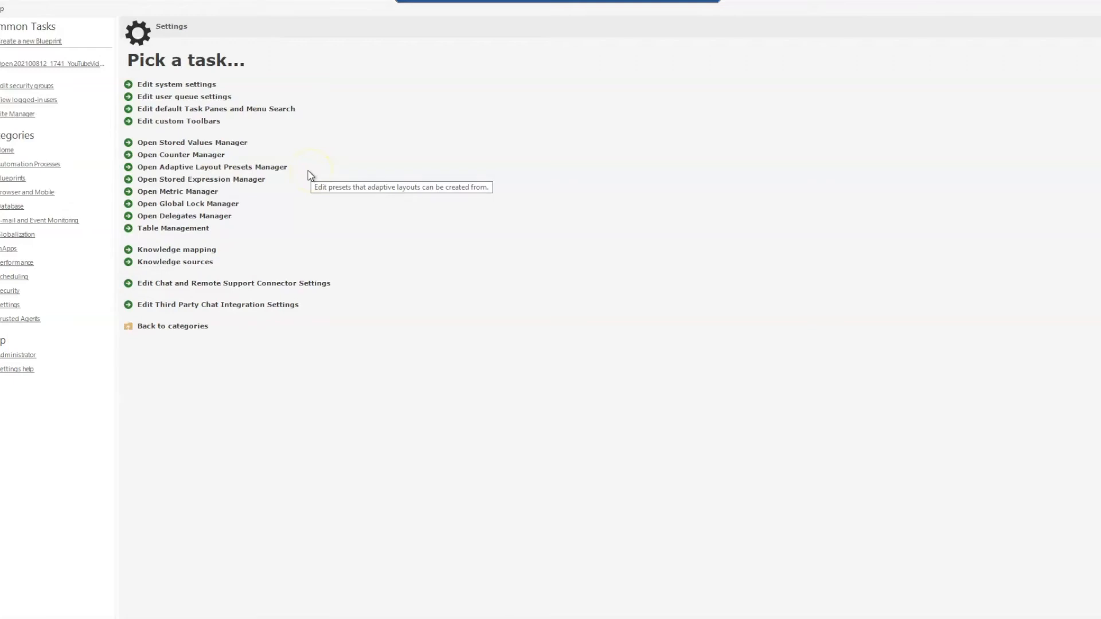
mouse_move(307, 176)
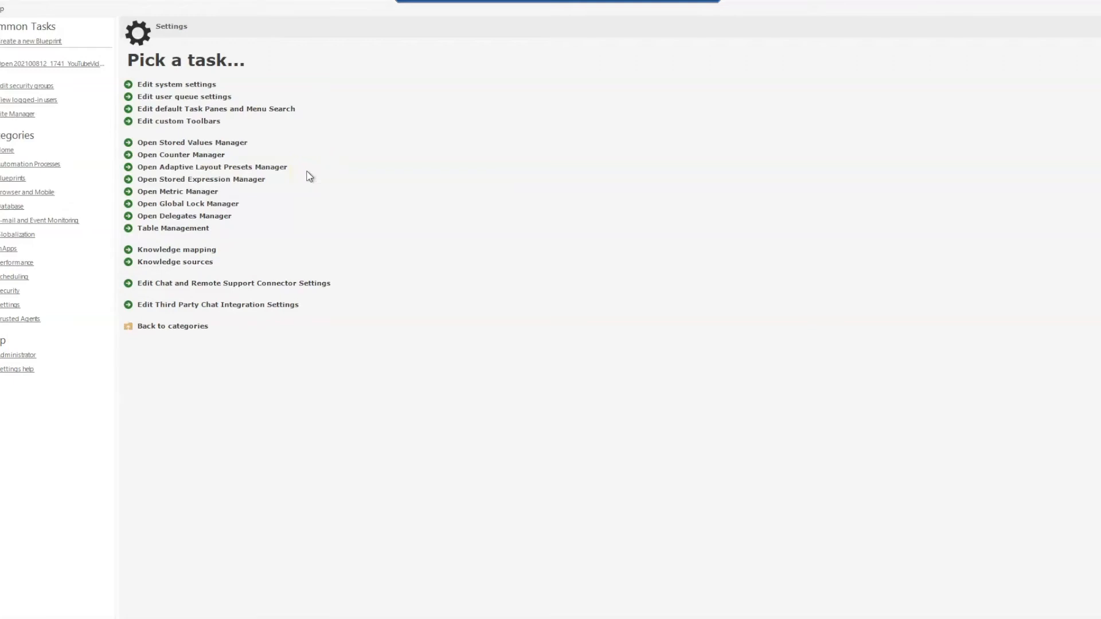
mouse_move(89, 125)
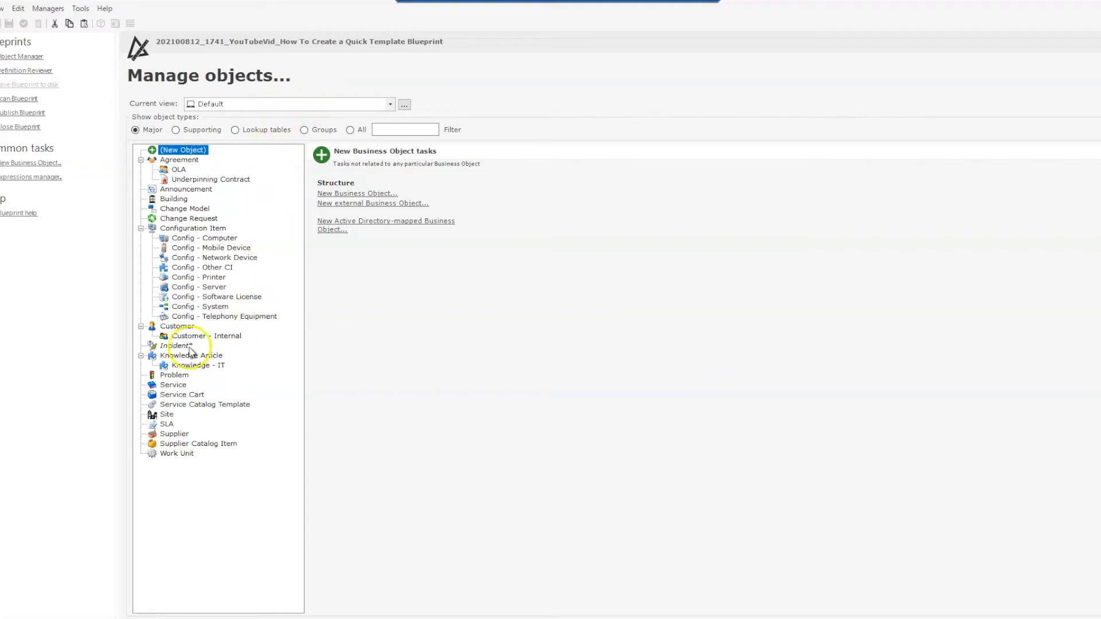
- Show the Incident business object's tasks in the blueprint Object Manager
left_click(175, 345)
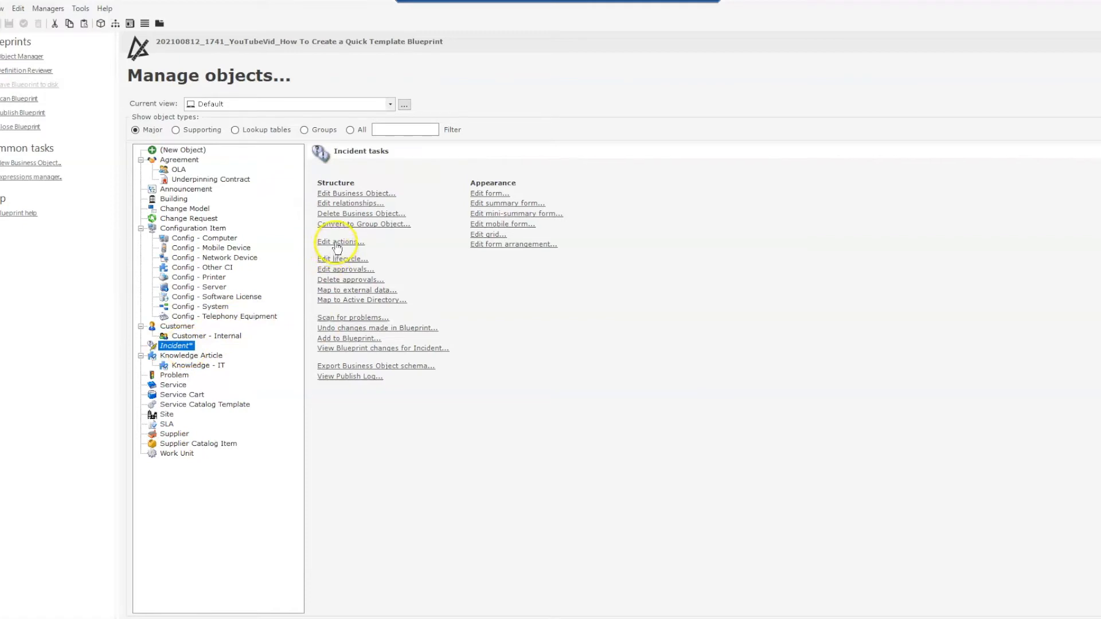
- Add the printer incident One-Step under the Incident menu's Quick Templates folder and save
left_click(337, 242)
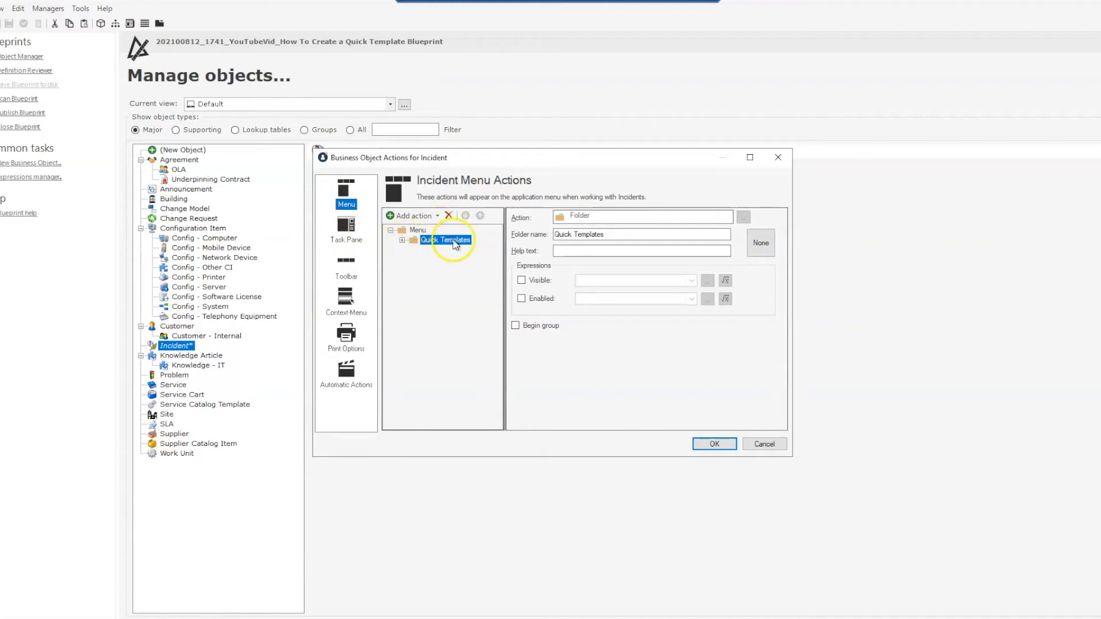
left_click(401, 240)
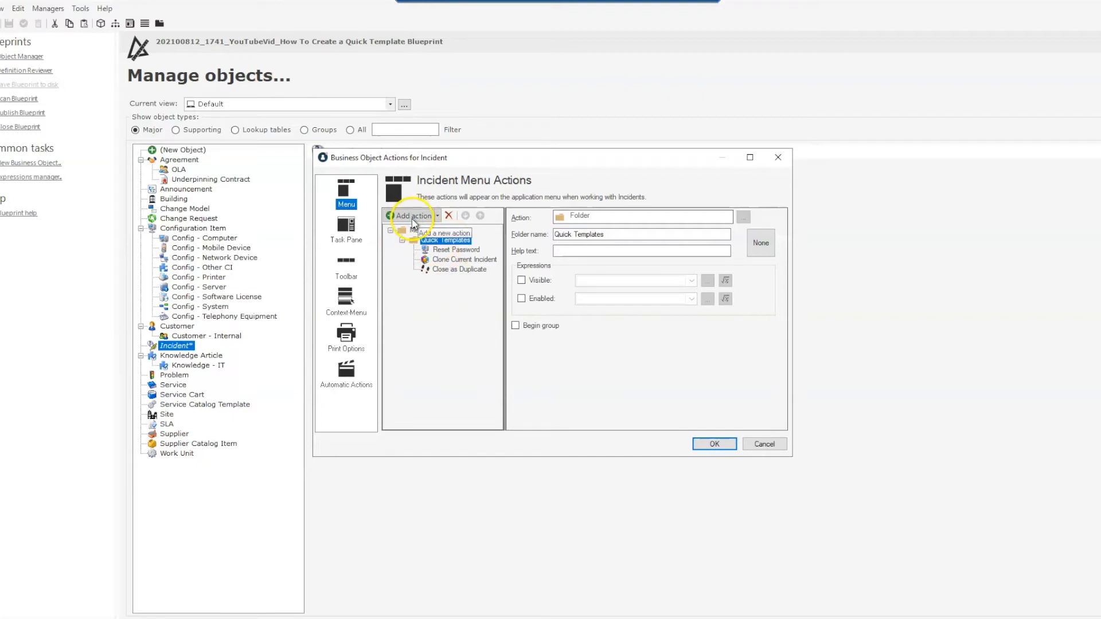
left_click(412, 216)
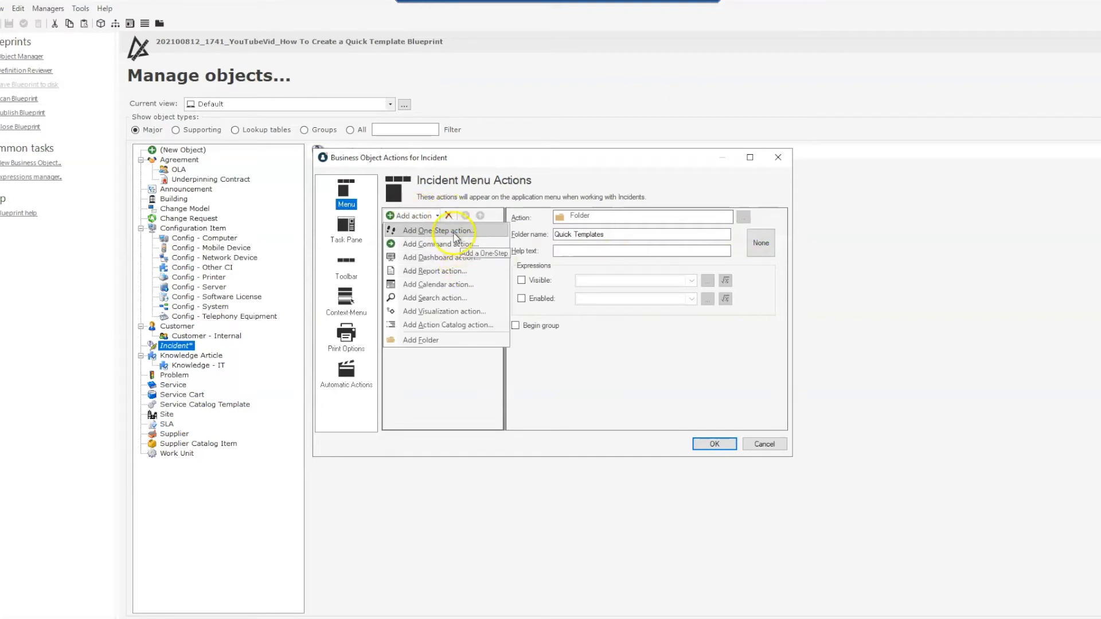
left_click(438, 230)
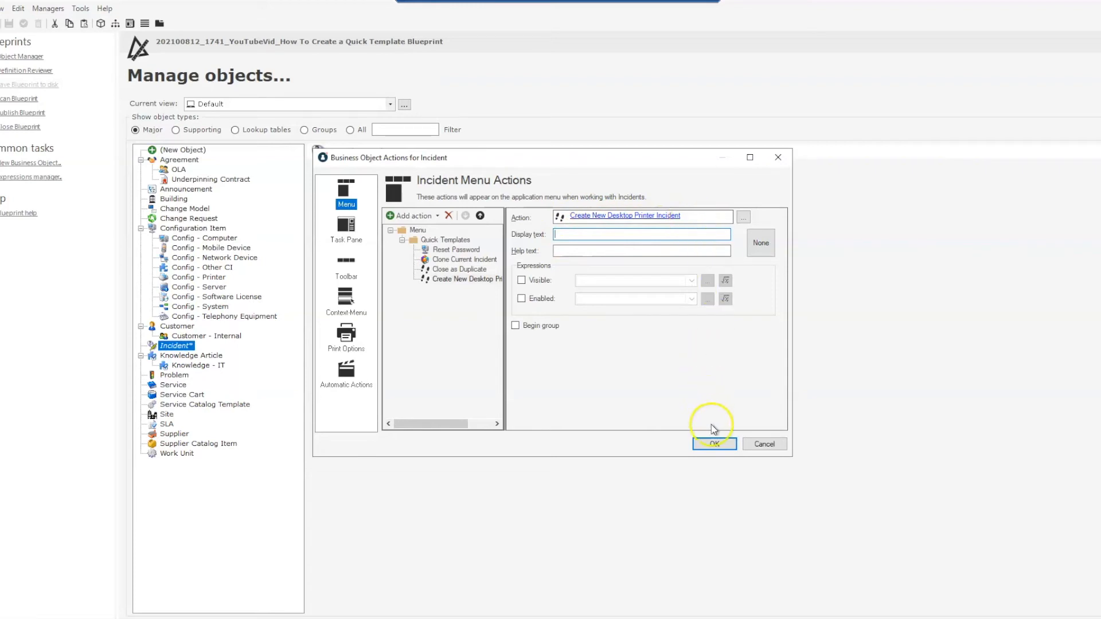
left_click(713, 443)
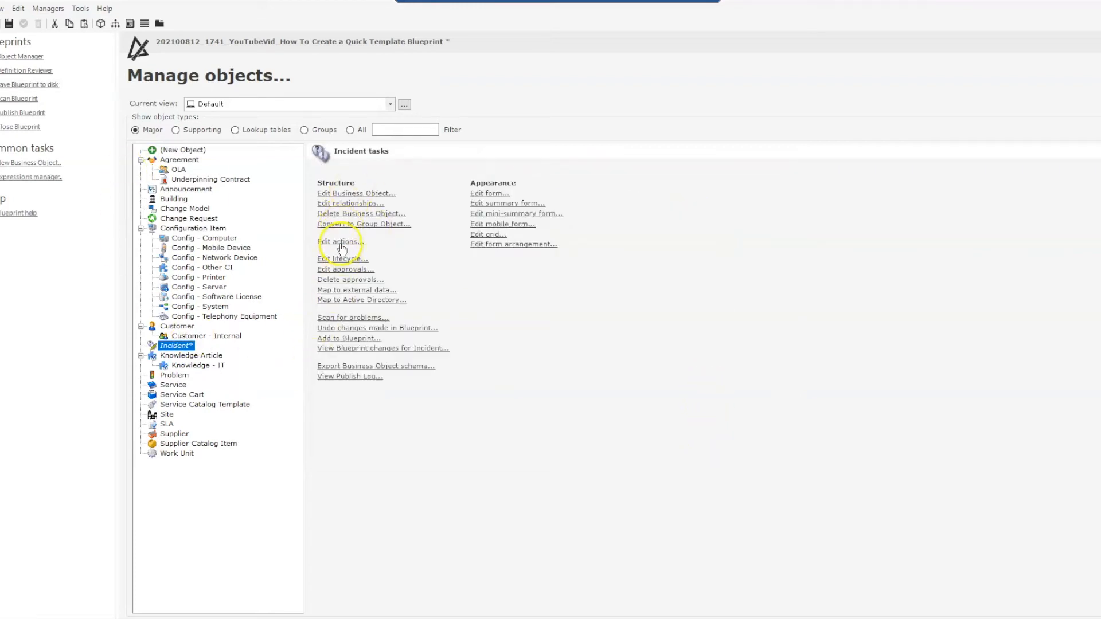
- Add Create New Desktop Printer Incident to the Incident task pane's Quick Template folder and save
left_click(339, 242)
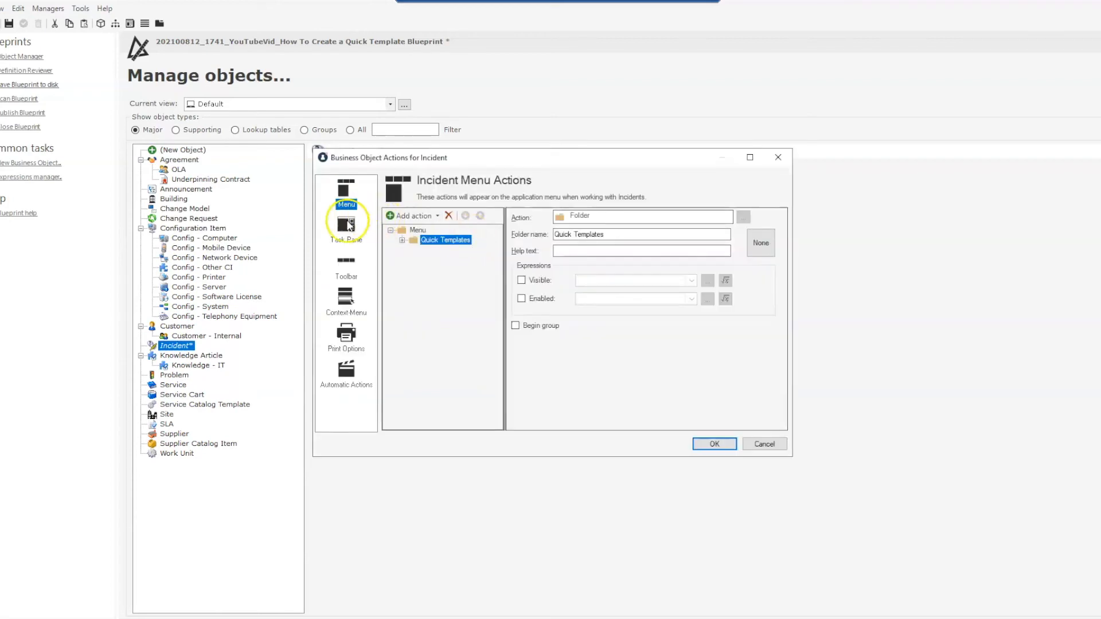
left_click(345, 226)
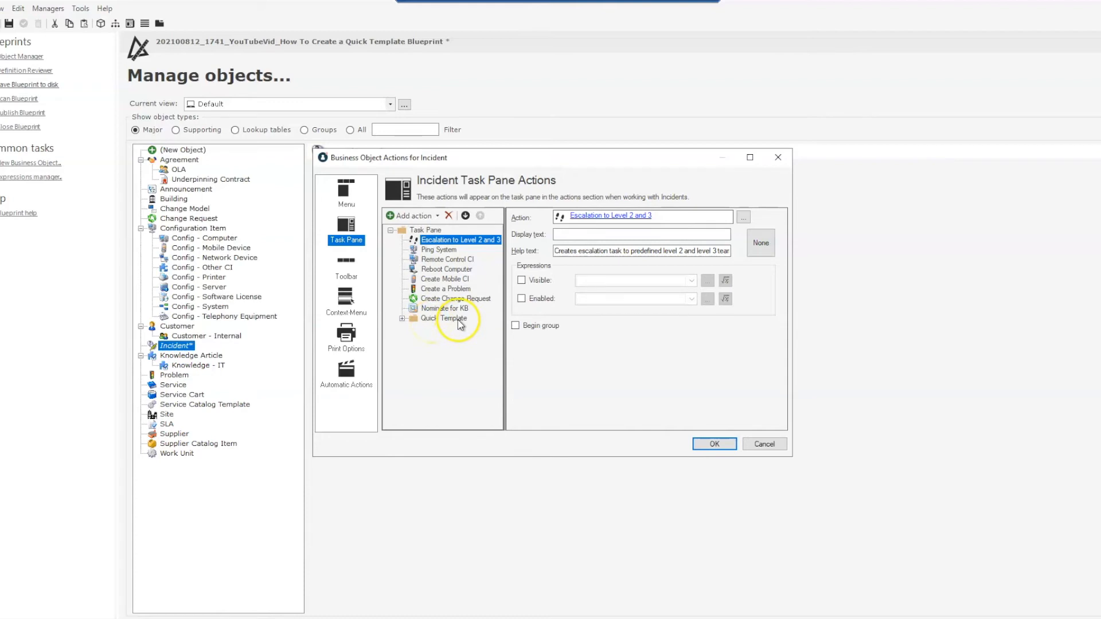
left_click(401, 318)
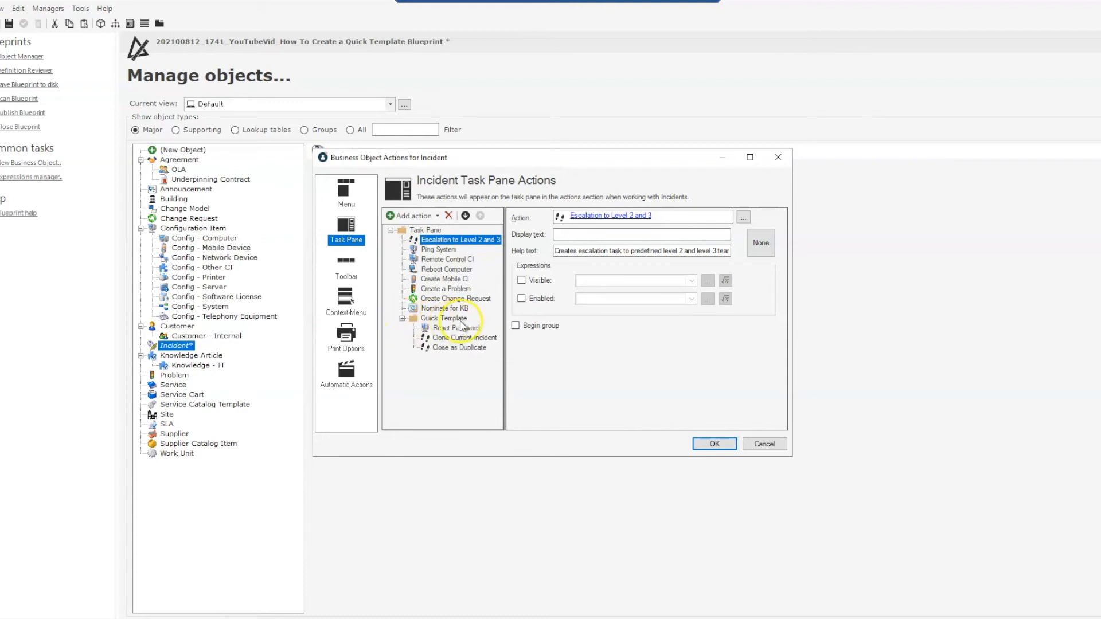
left_click(443, 318)
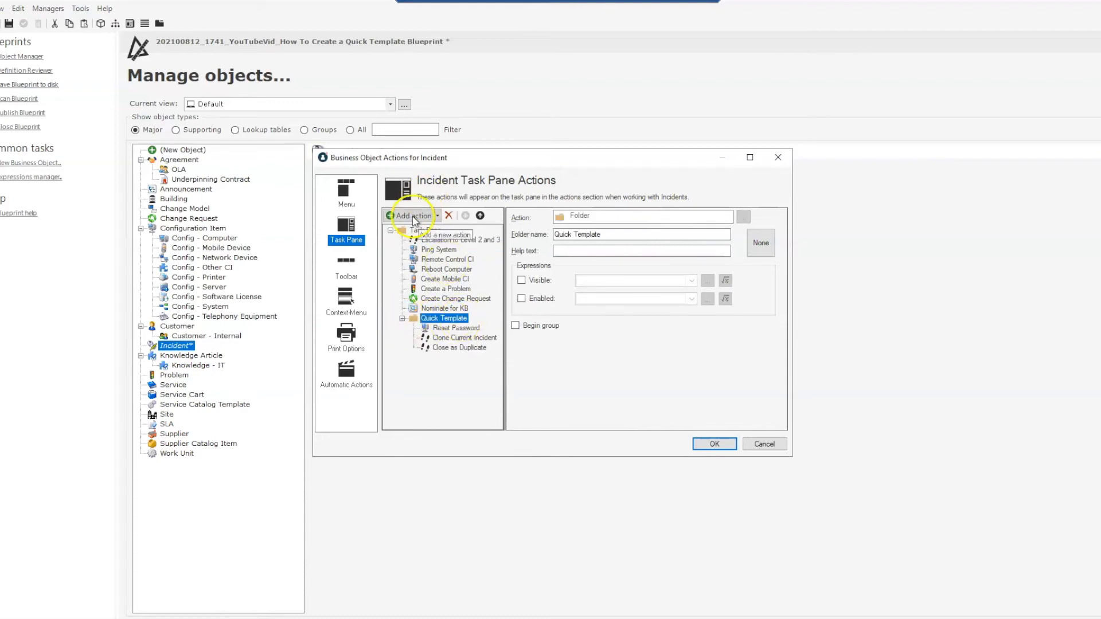
left_click(413, 216)
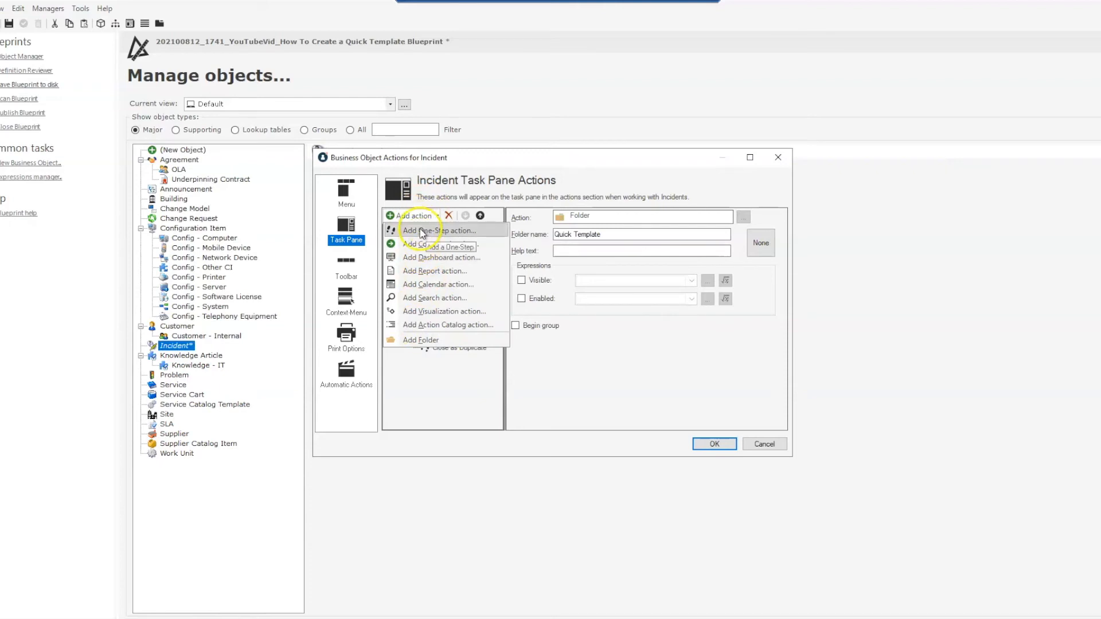
left_click(439, 230)
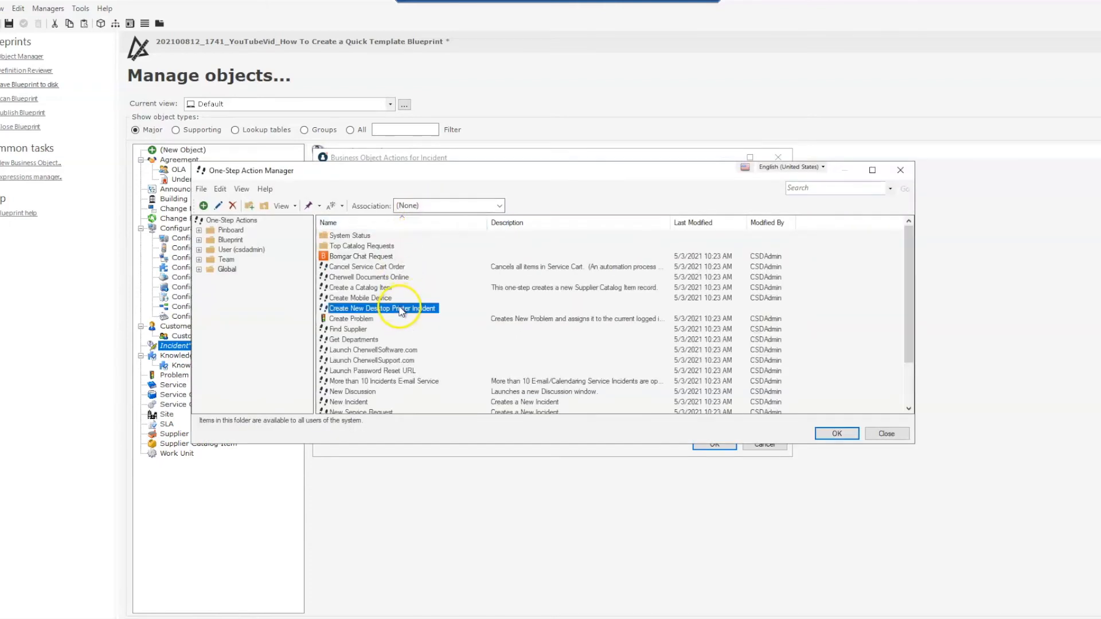
left_click(834, 434)
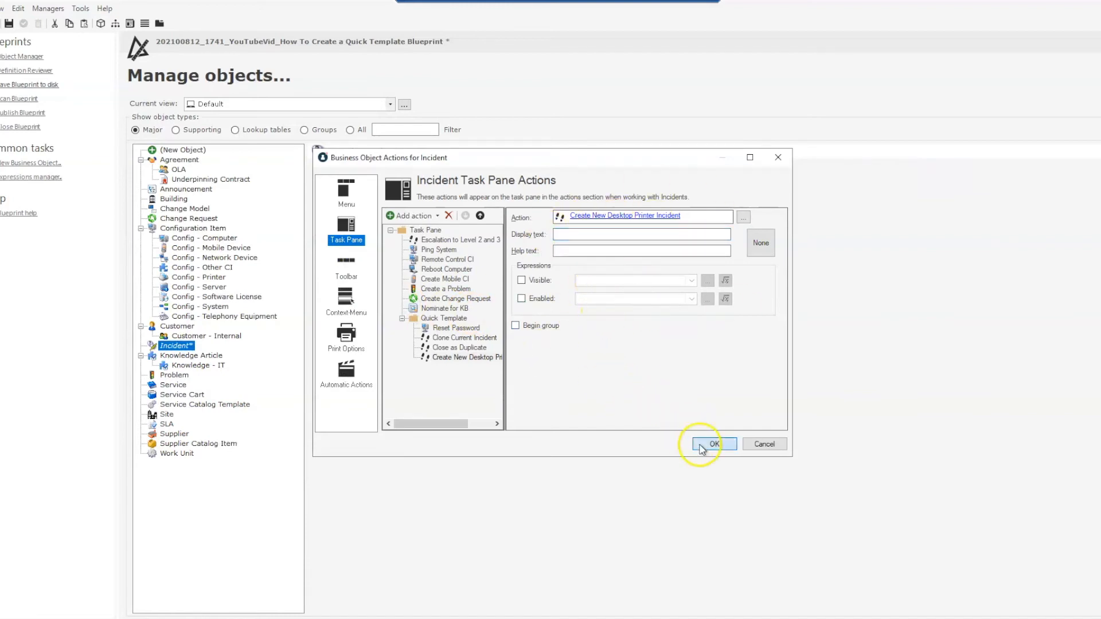
left_click(712, 444)
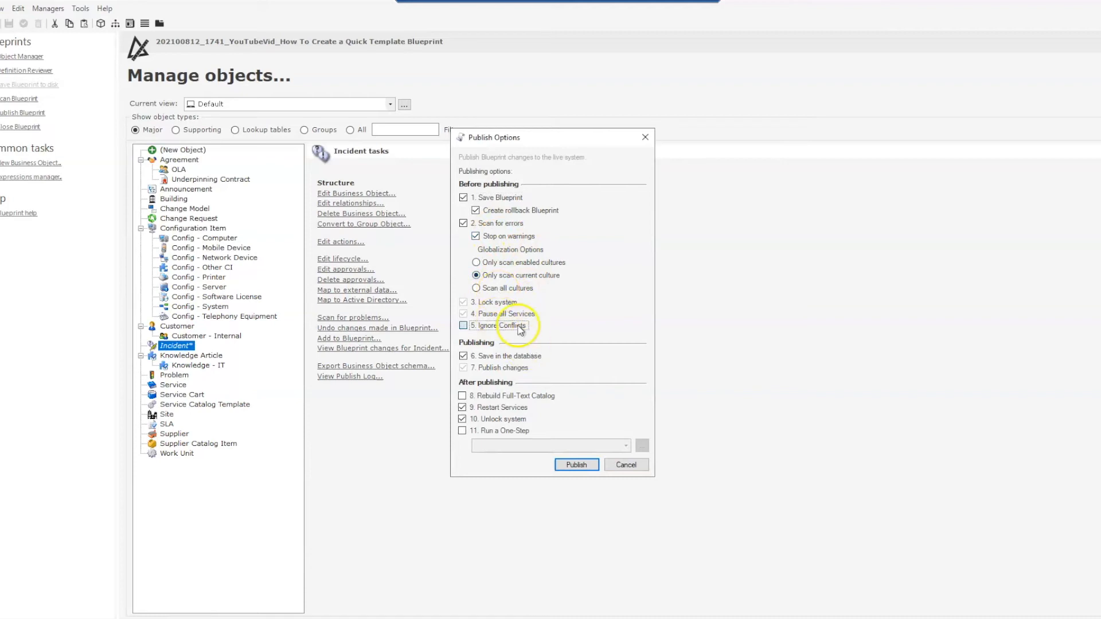
- Publish the blueprint and dismiss the published confirmation
left_click(575, 464)
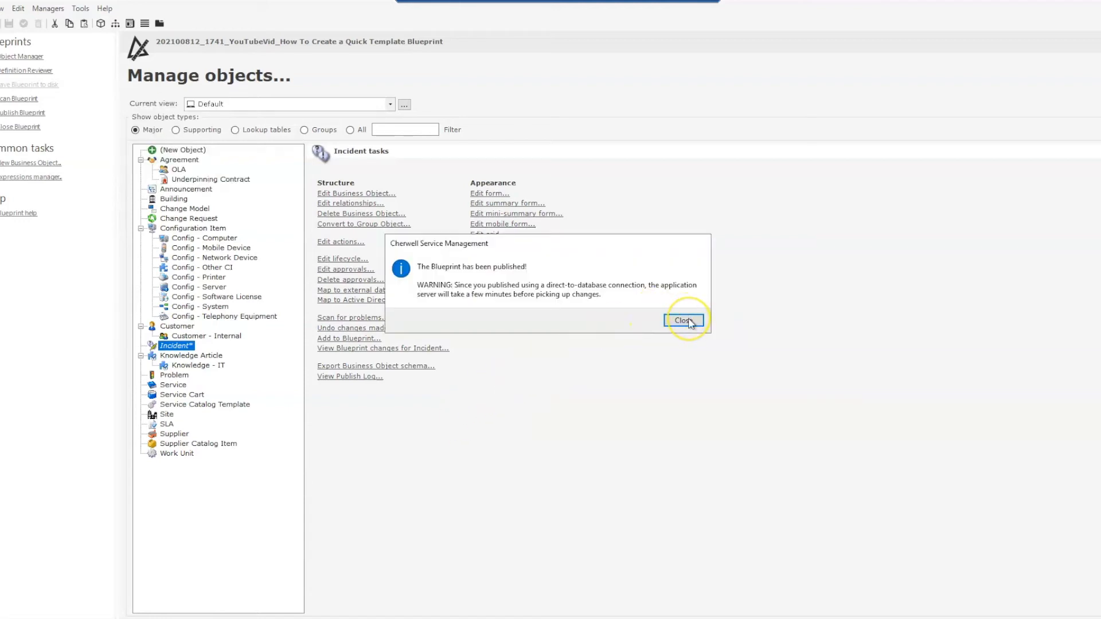
left_click(681, 320)
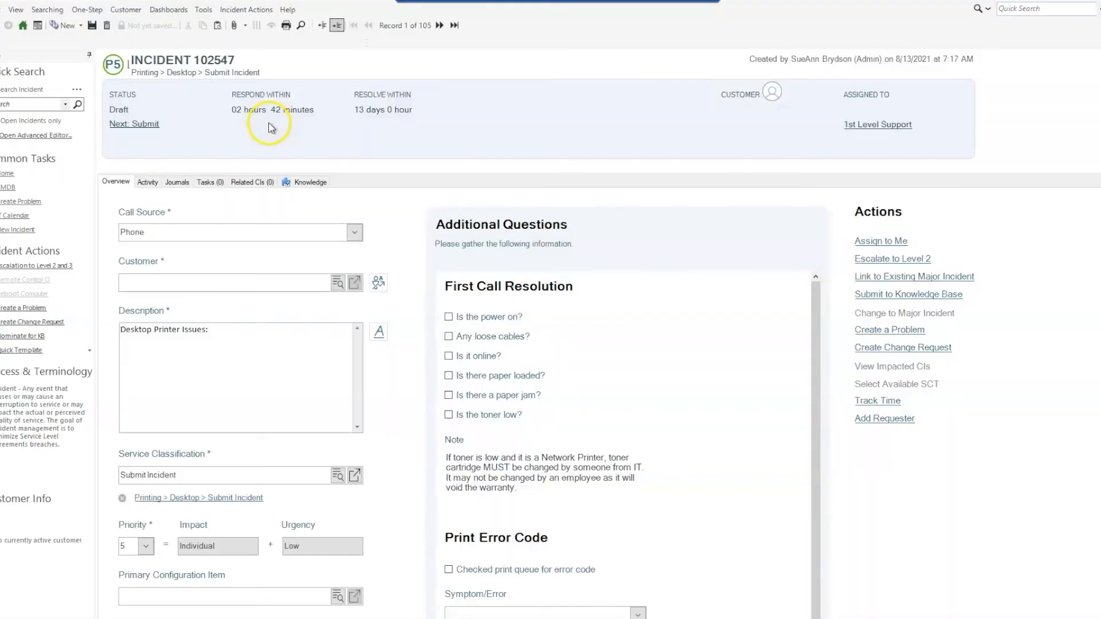
- Close incident 102547 to return to the Incidents grid
left_click(287, 9)
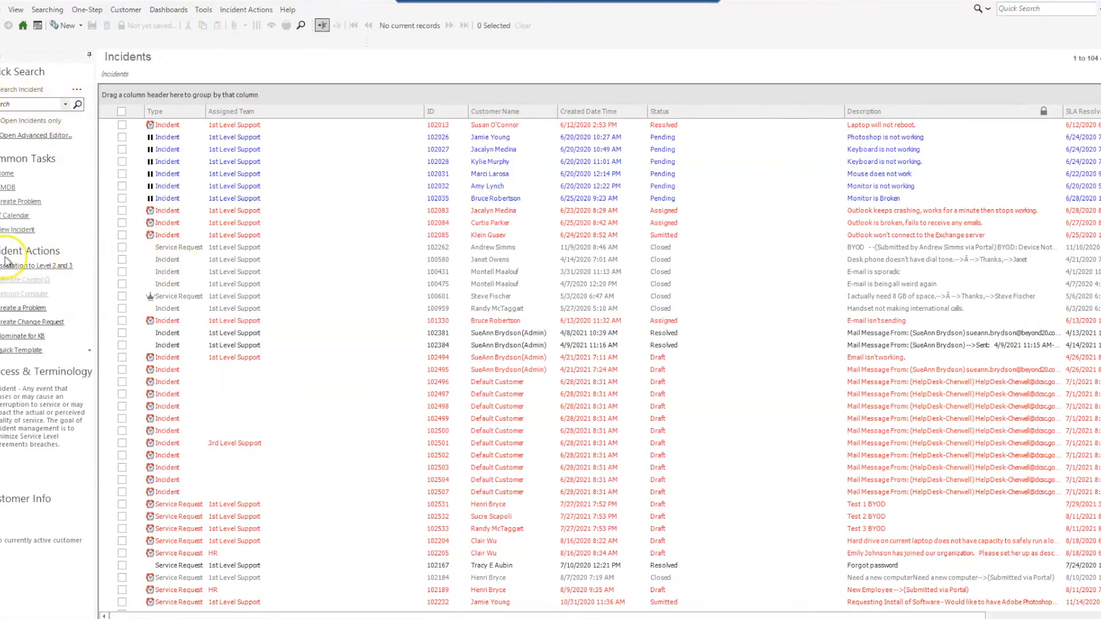
- Expand Quick Templates and run Create New Desktop Printer Incident, opening draft incident 102548
left_click(21, 350)
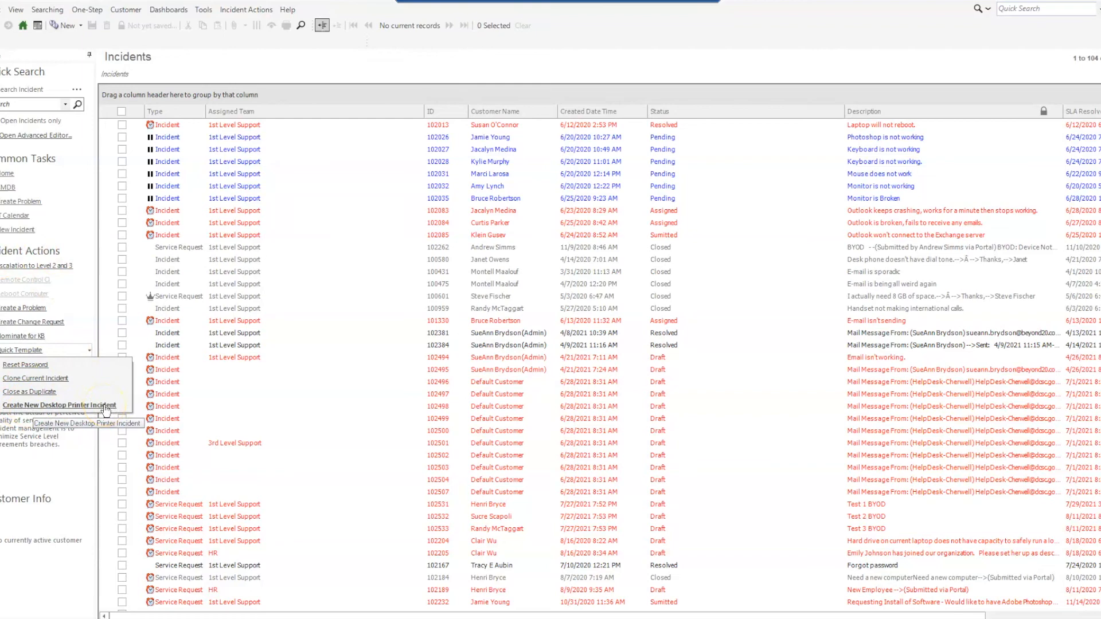
left_click(67, 405)
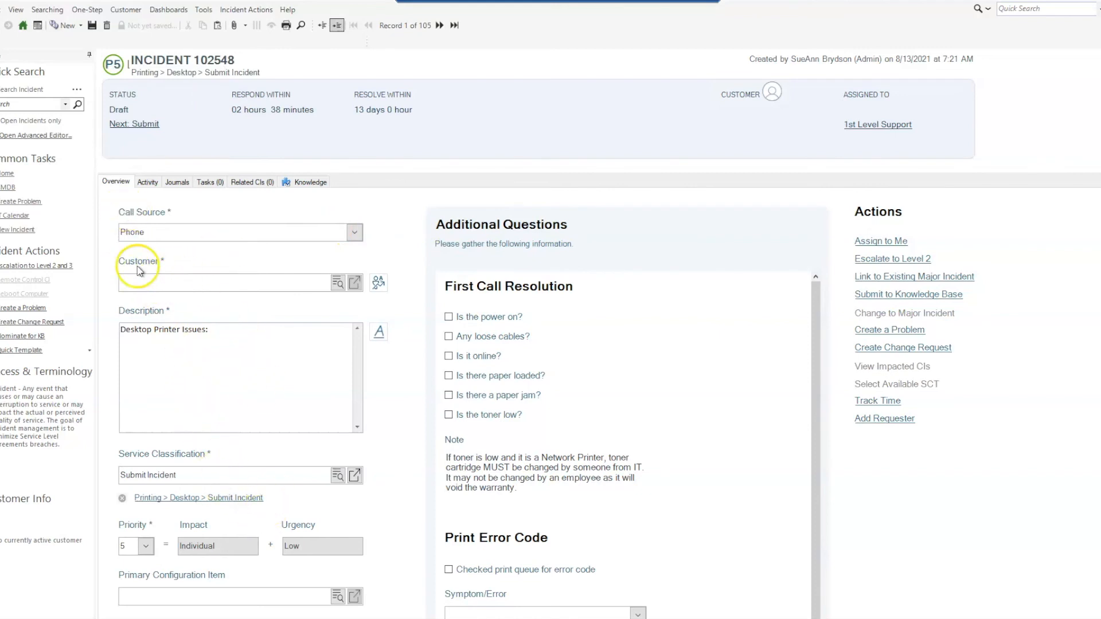
mouse_move(521, 519)
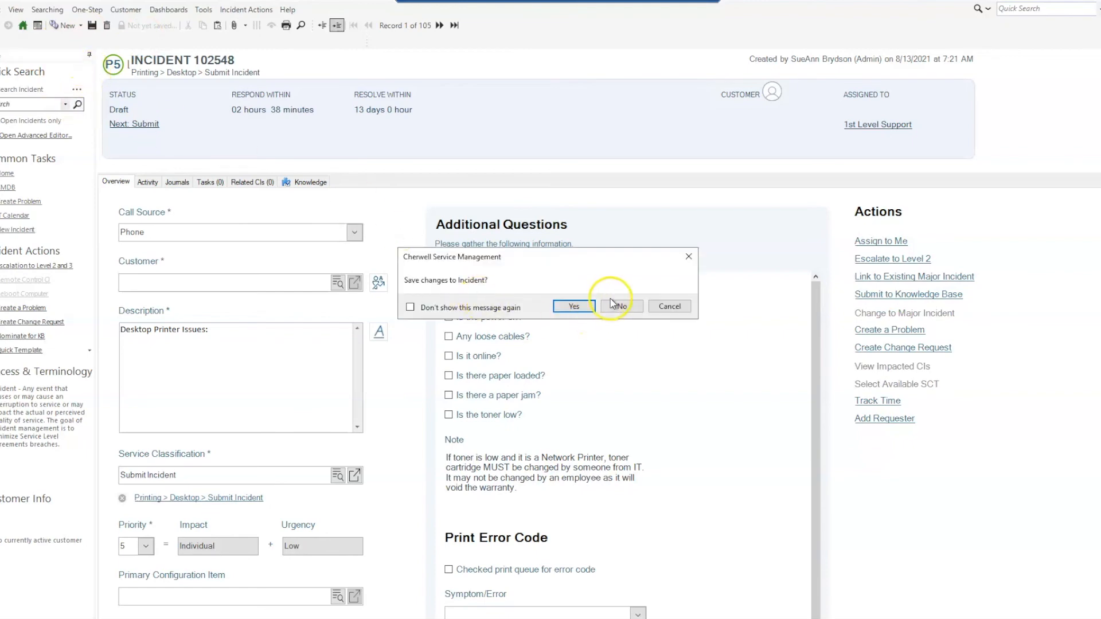
- Discard unsaved incident 102548 and show the Incident Actions Quick Templates list
left_click(619, 306)
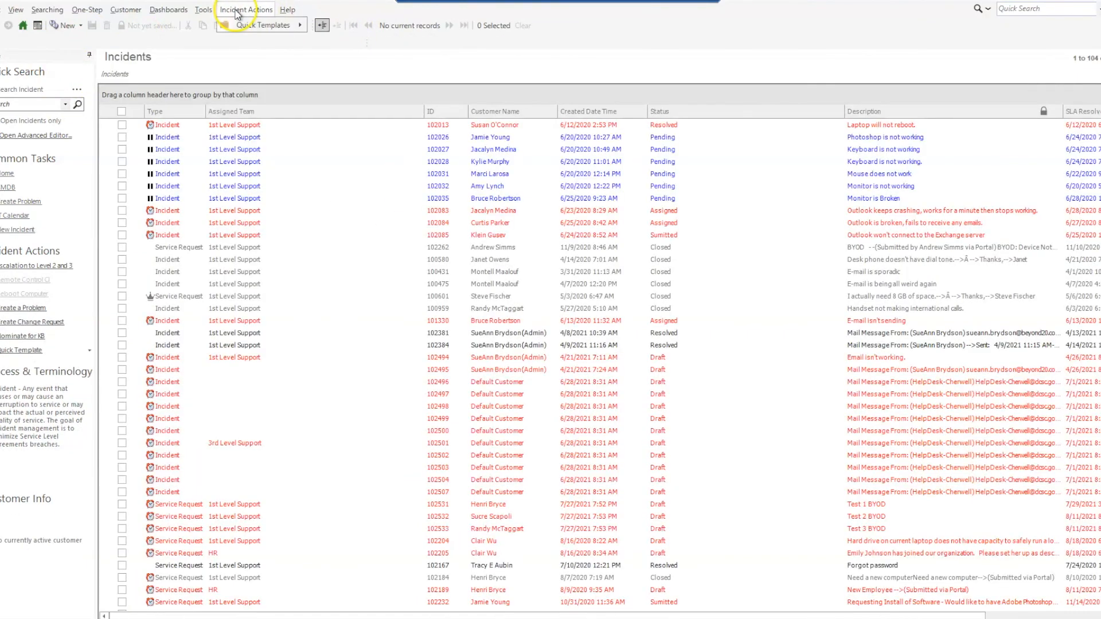
left_click(265, 25)
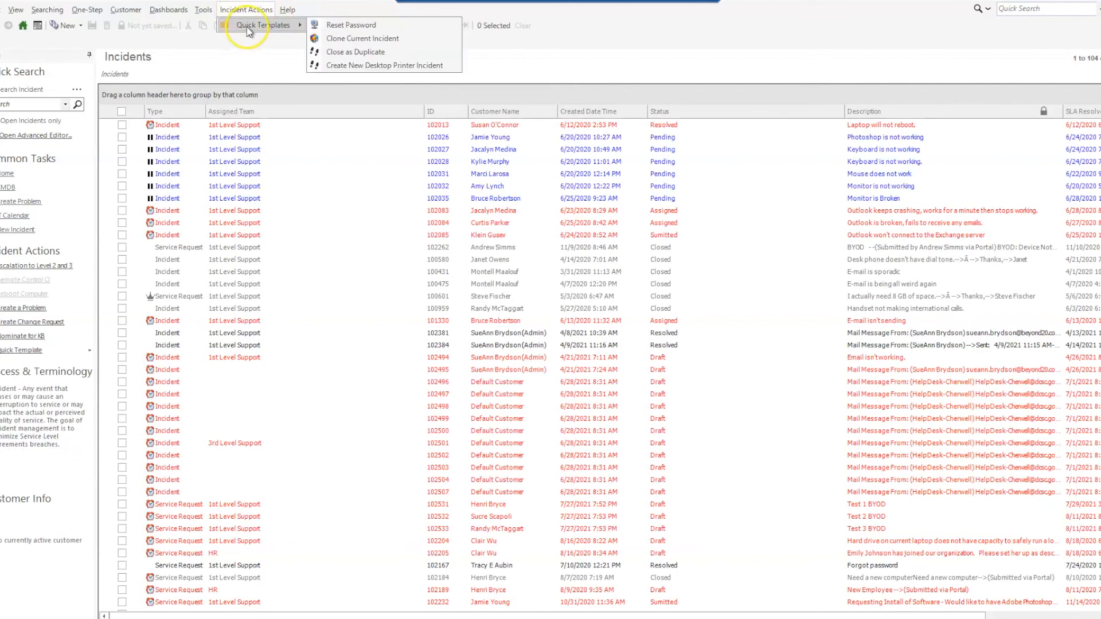
mouse_move(379, 65)
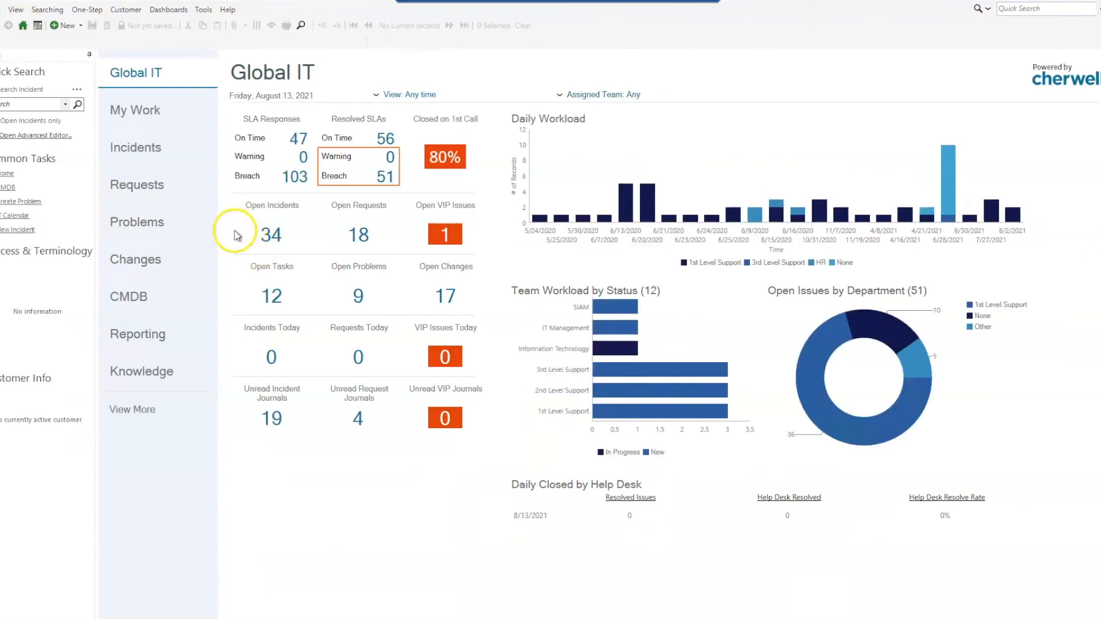
mouse_move(83, 132)
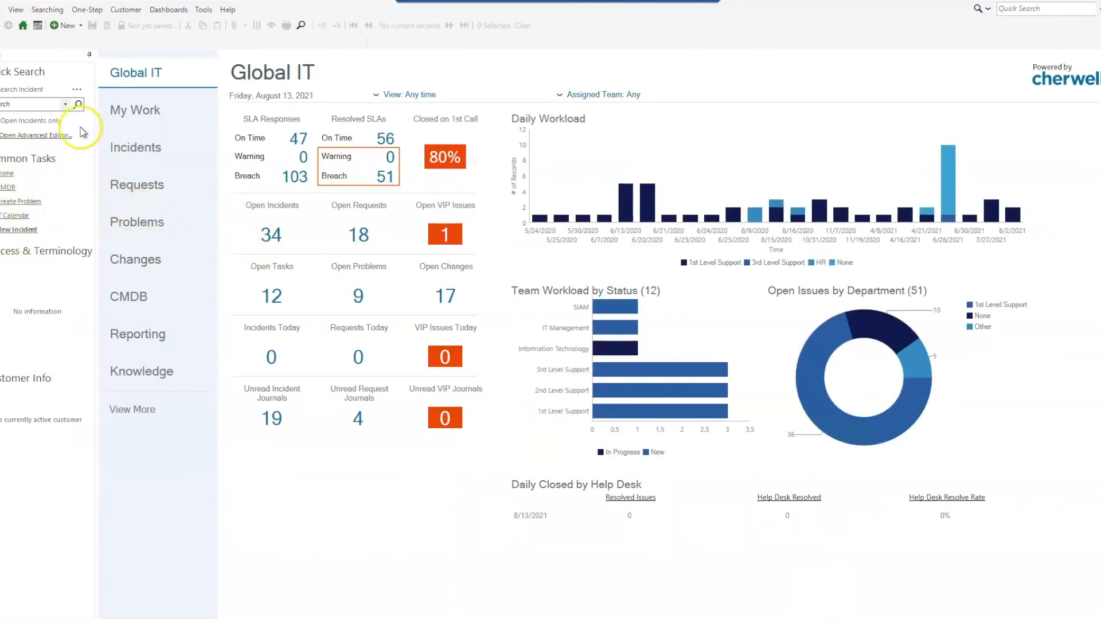
mouse_move(19, 229)
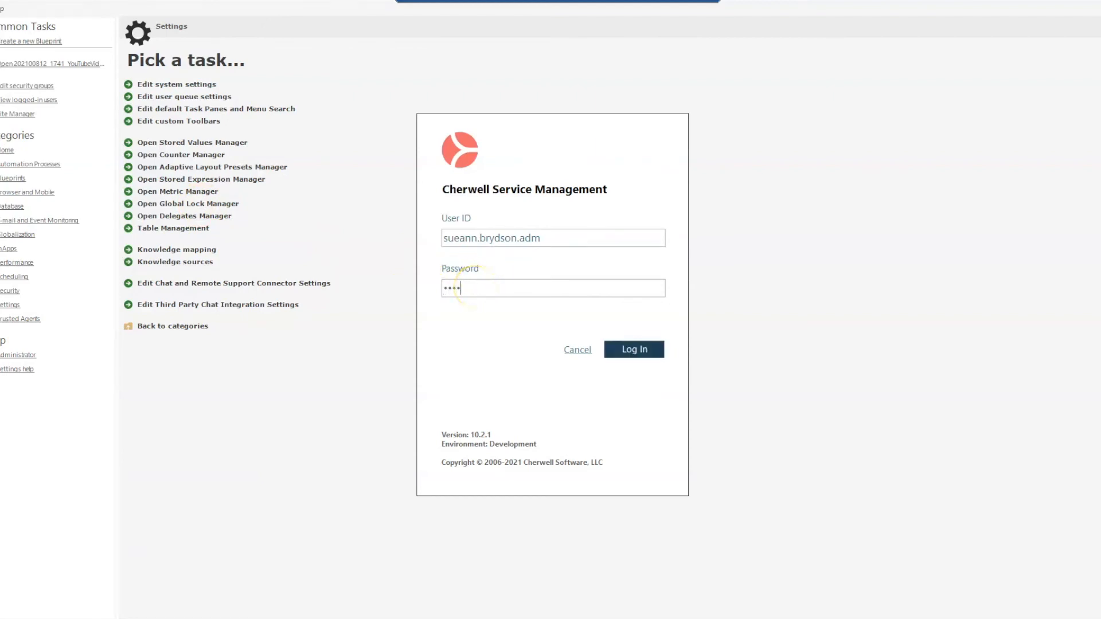
- Sign in and continue as the IT Service Desk Manager role
left_click(632, 350)
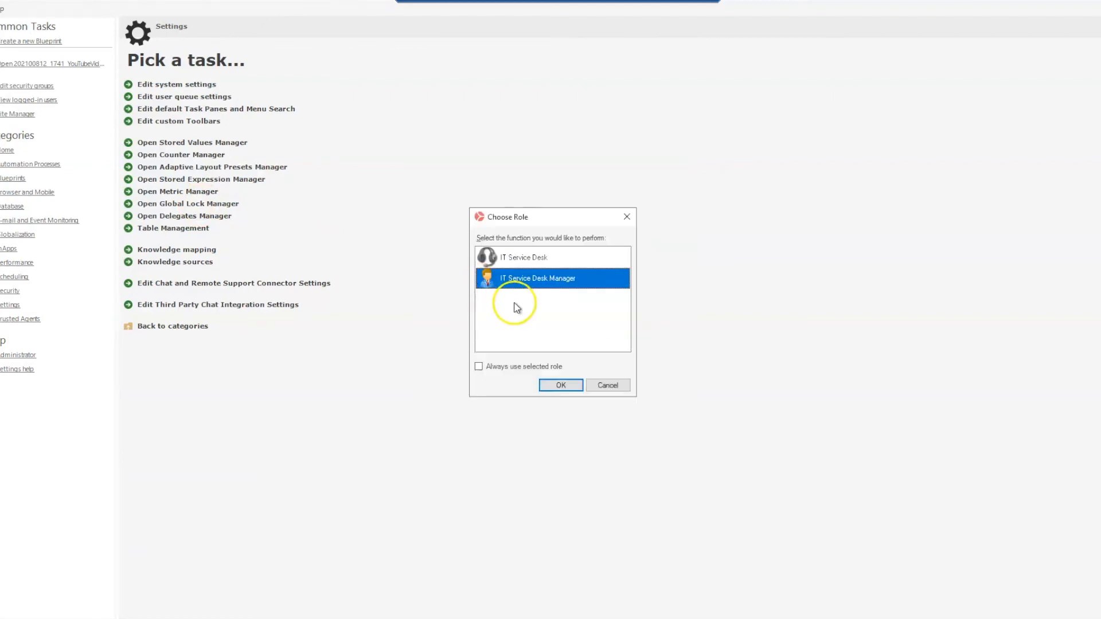
left_click(560, 385)
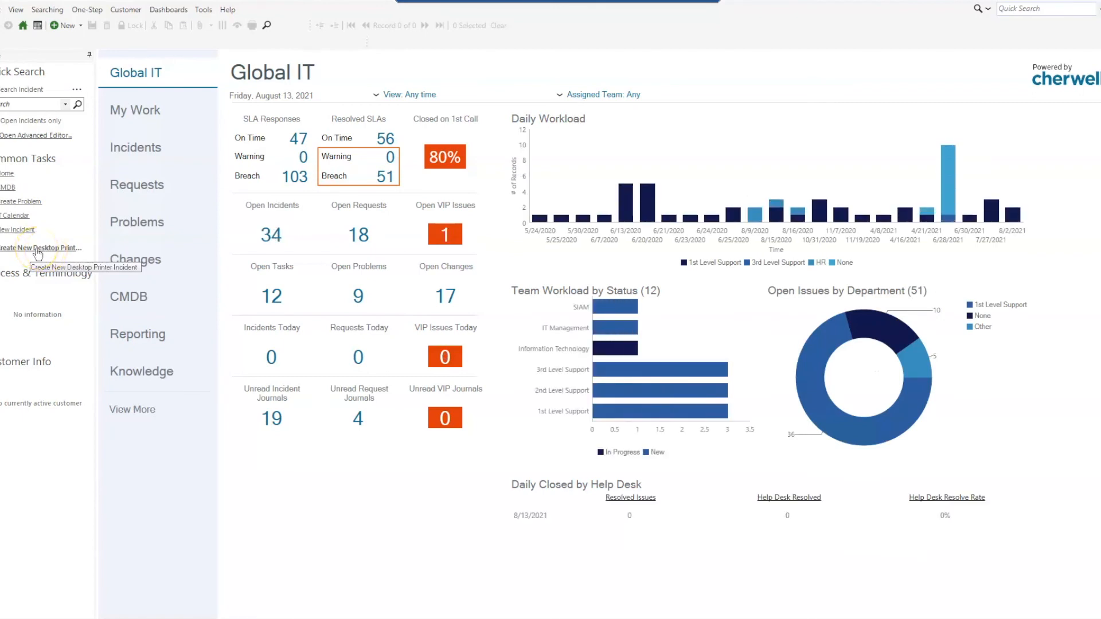
mouse_move(217, 251)
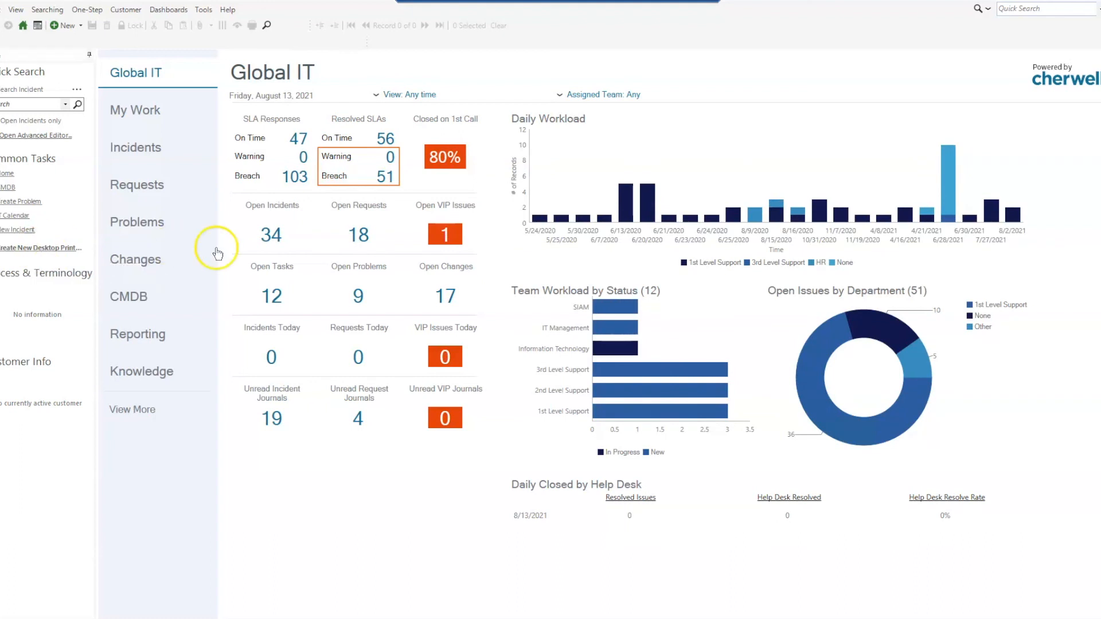
- Launch Create New Desktop Printer Incident from Common Tasks, opening a prefilled printer incident
left_click(40, 247)
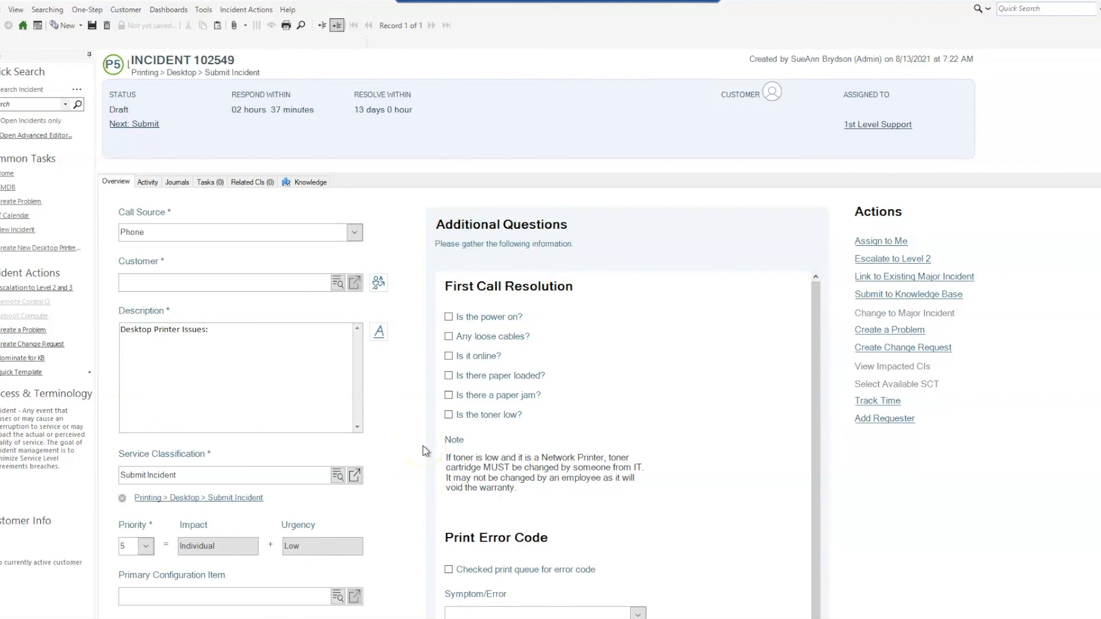
mouse_move(425, 450)
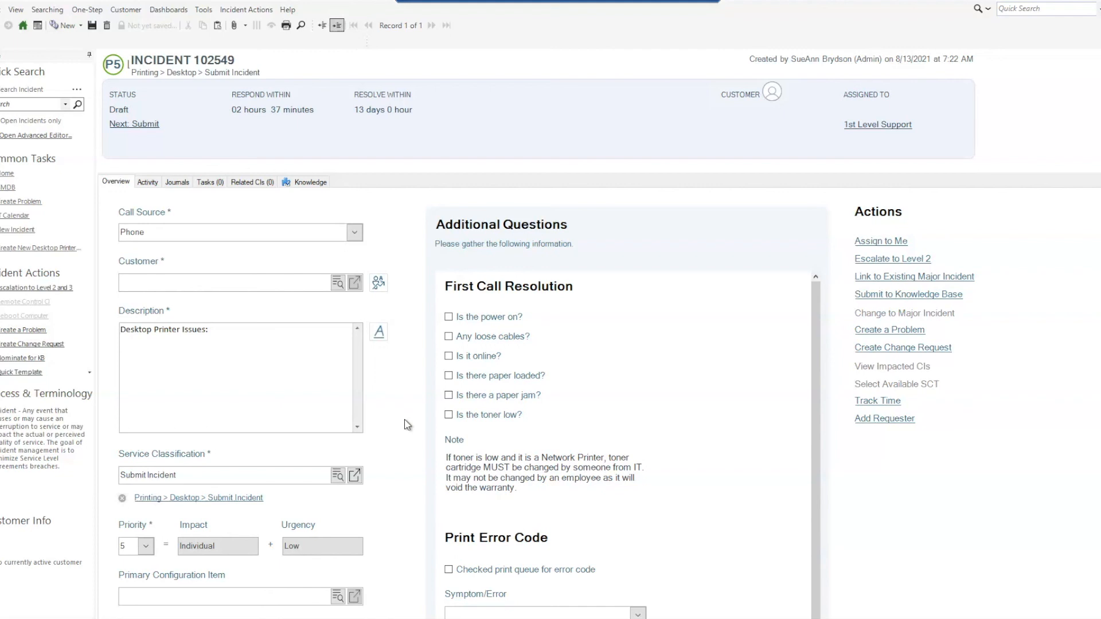
mouse_move(401, 425)
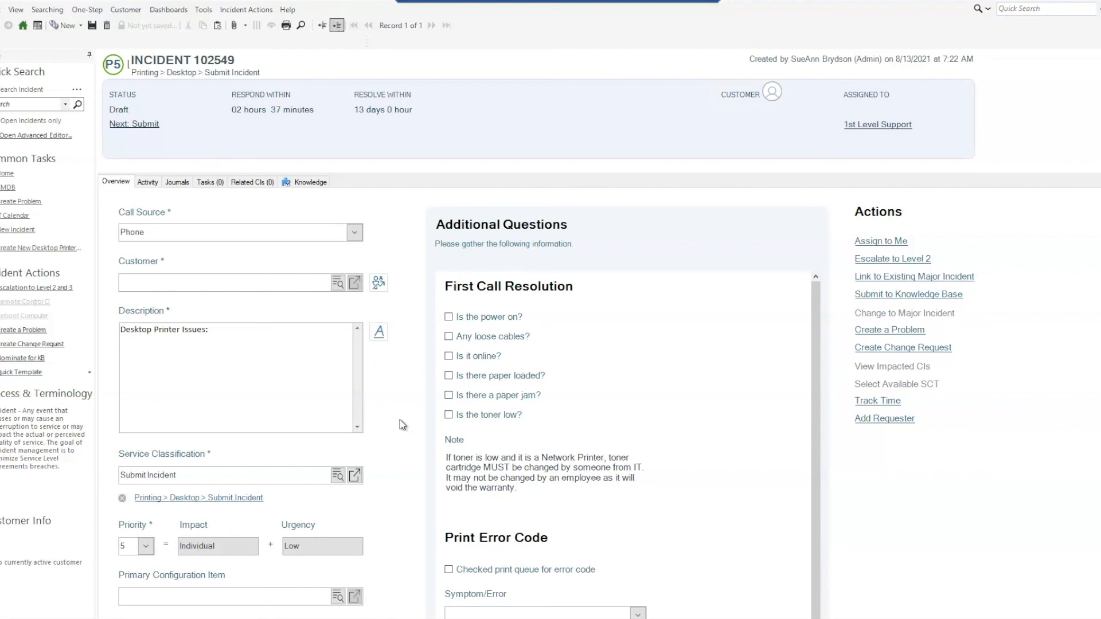